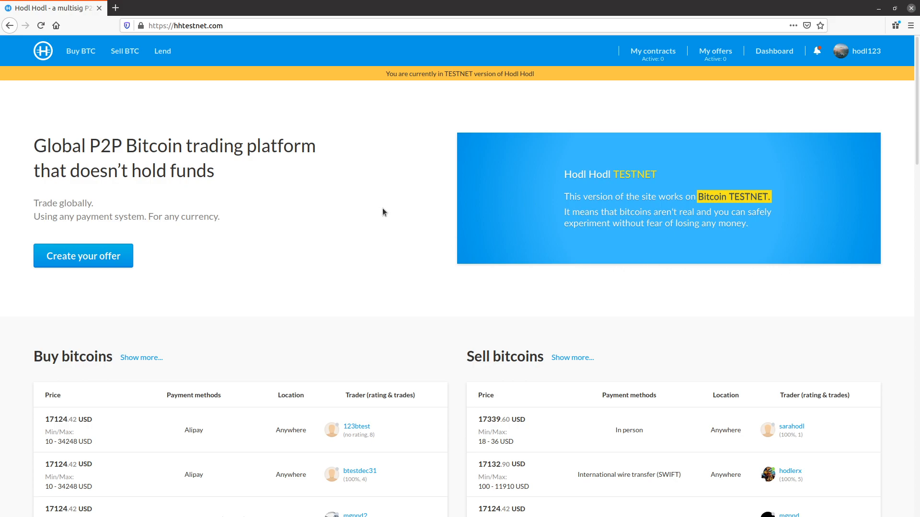
mouse_move(75, 104)
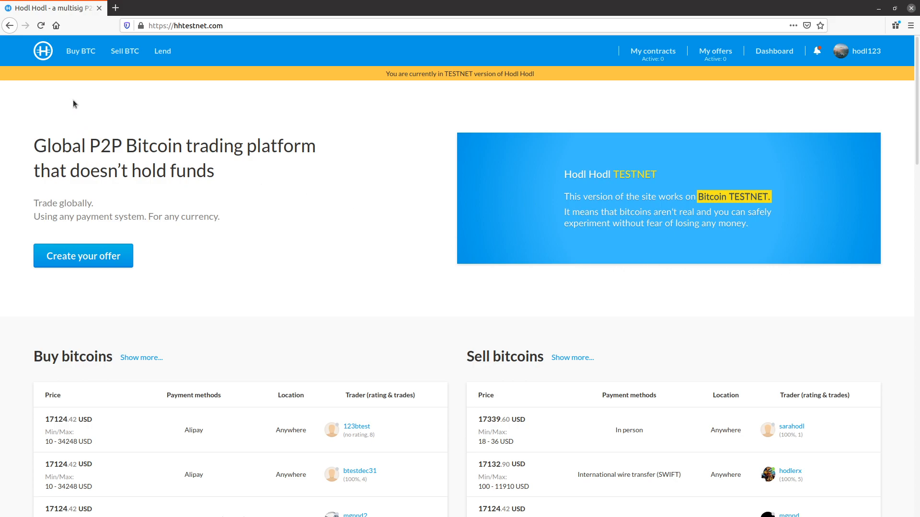
mouse_move(78, 104)
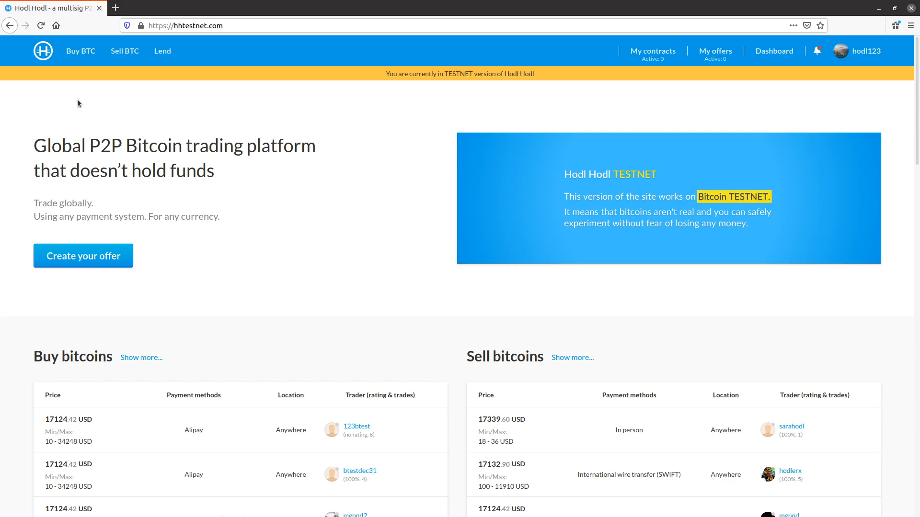
mouse_move(134, 108)
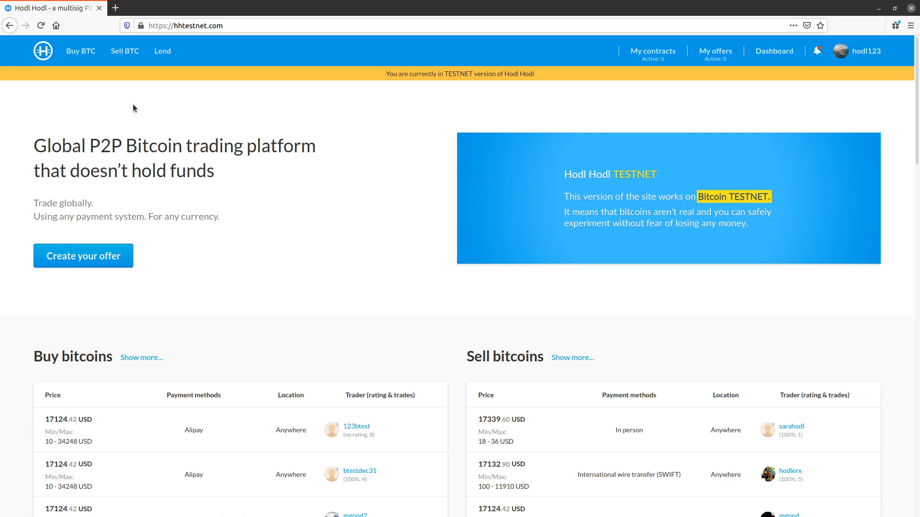
mouse_move(469, 101)
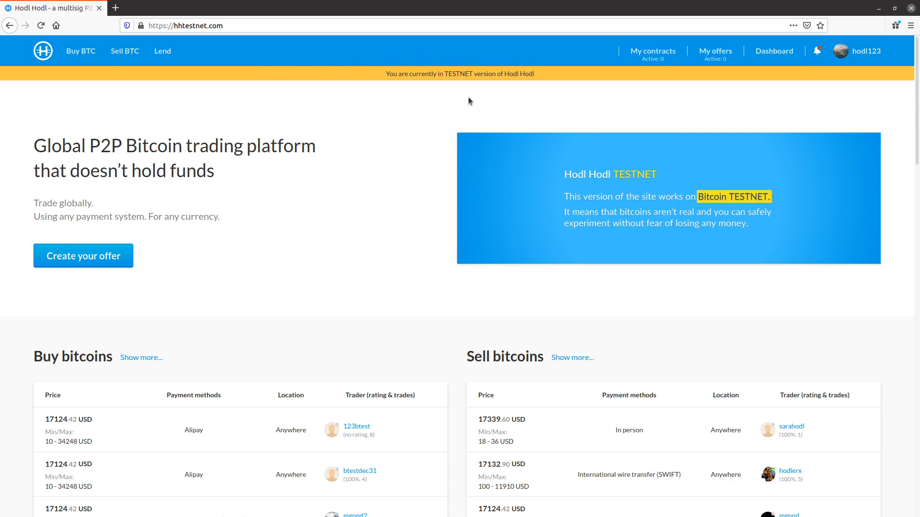
mouse_move(168, 74)
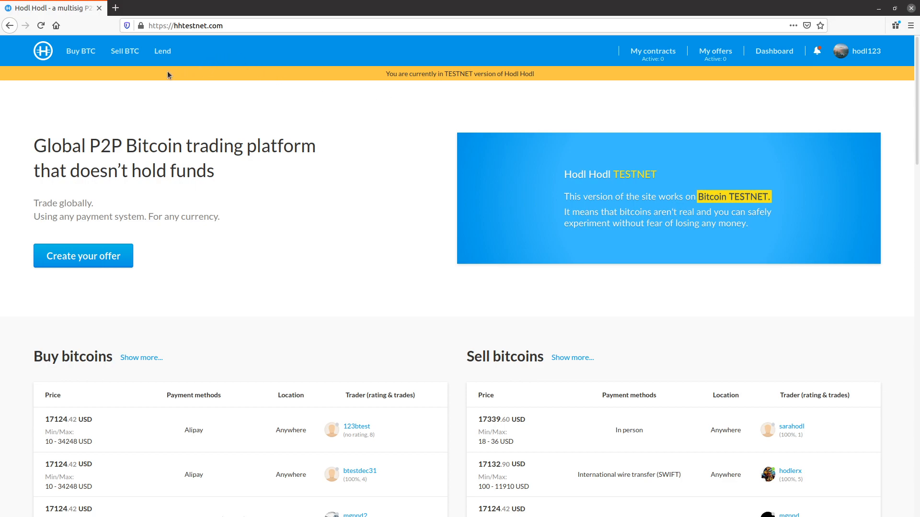
mouse_move(119, 52)
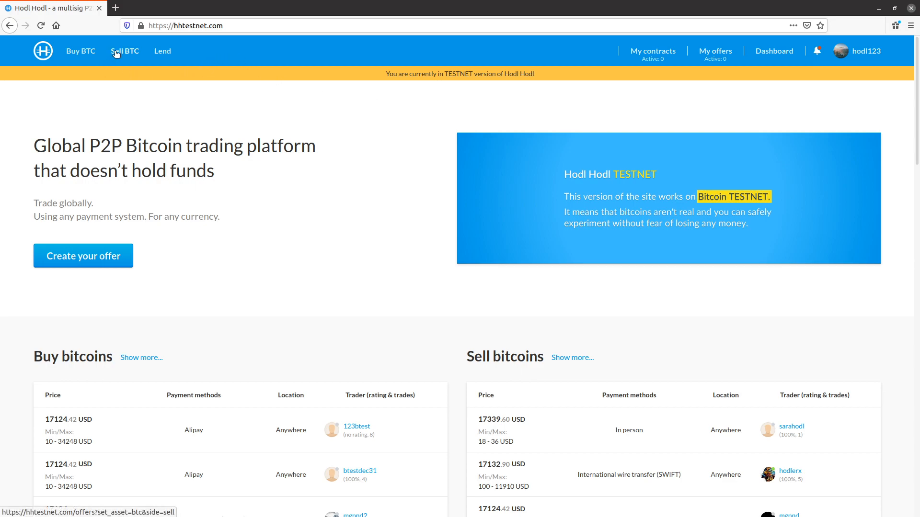
- Filter sell-bitcoin offers to bank wire payment type with international wire (SWIFT) method
left_click(125, 51)
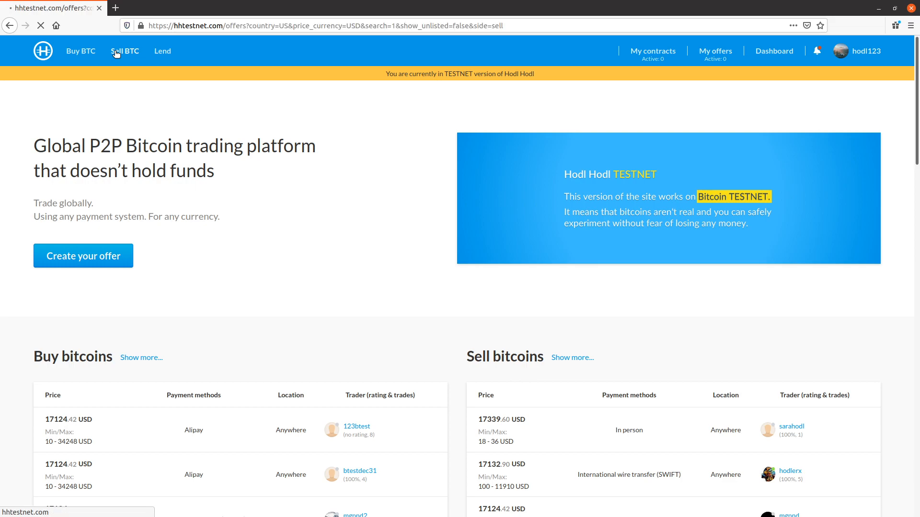
left_click(124, 51)
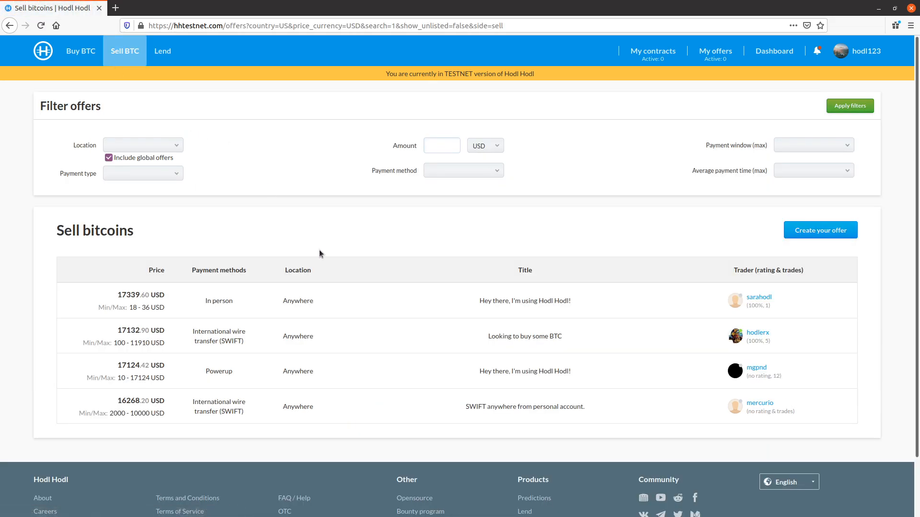
mouse_move(257, 238)
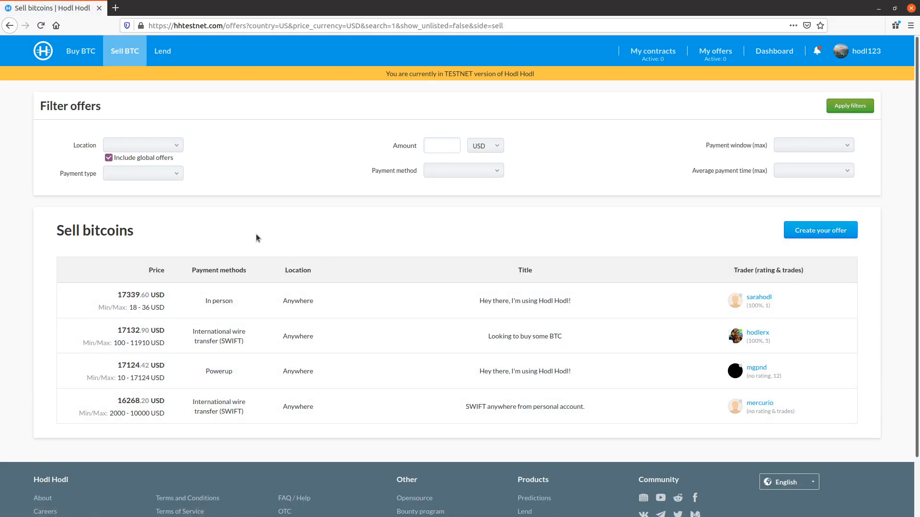
left_click(143, 173)
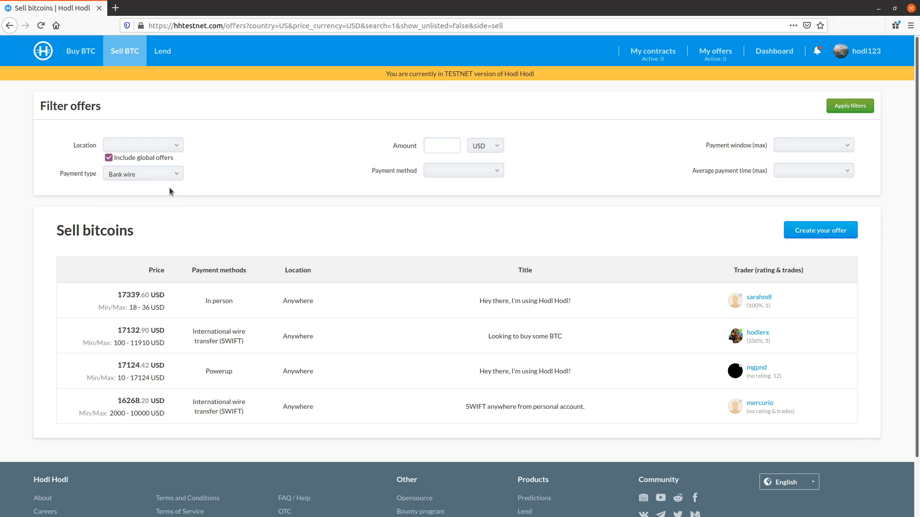
left_click(463, 170)
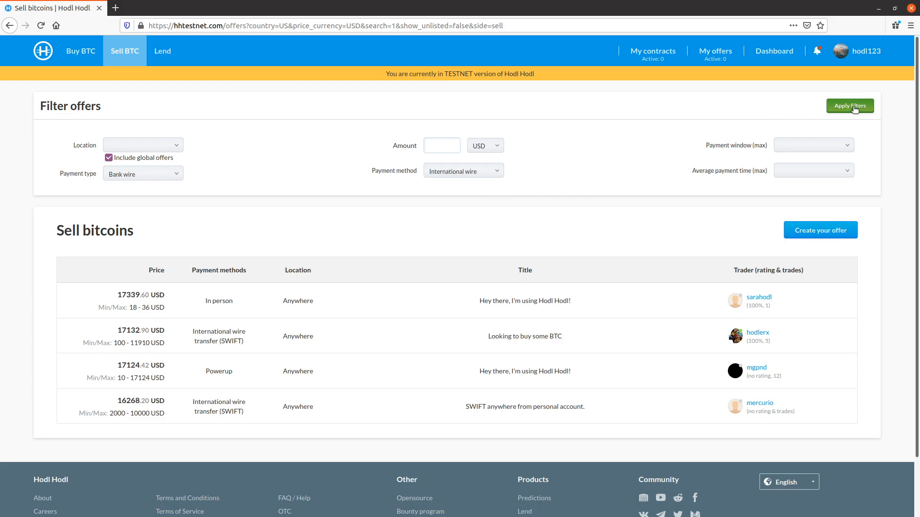
left_click(849, 106)
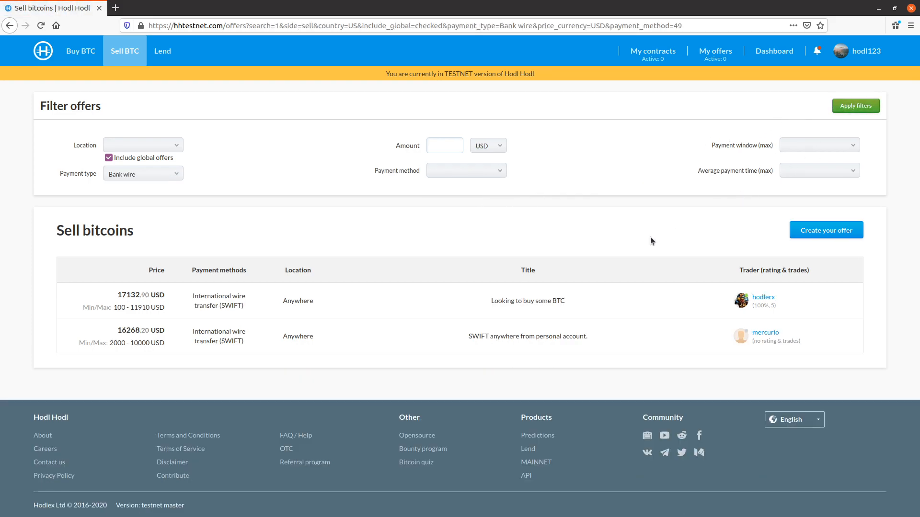
- View hodlerx's SWIFT sell offer at 17132.90 USD and scan its terms and payment form
left_click(466, 170)
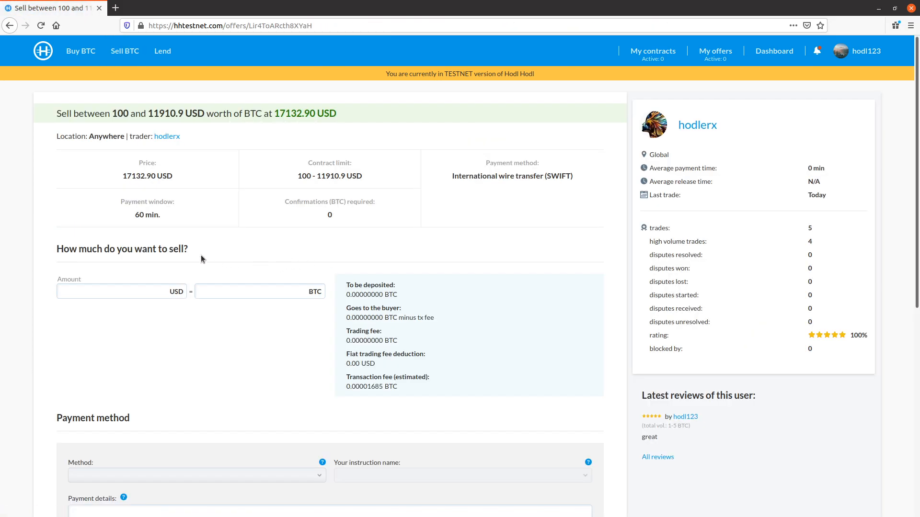
mouse_move(491, 209)
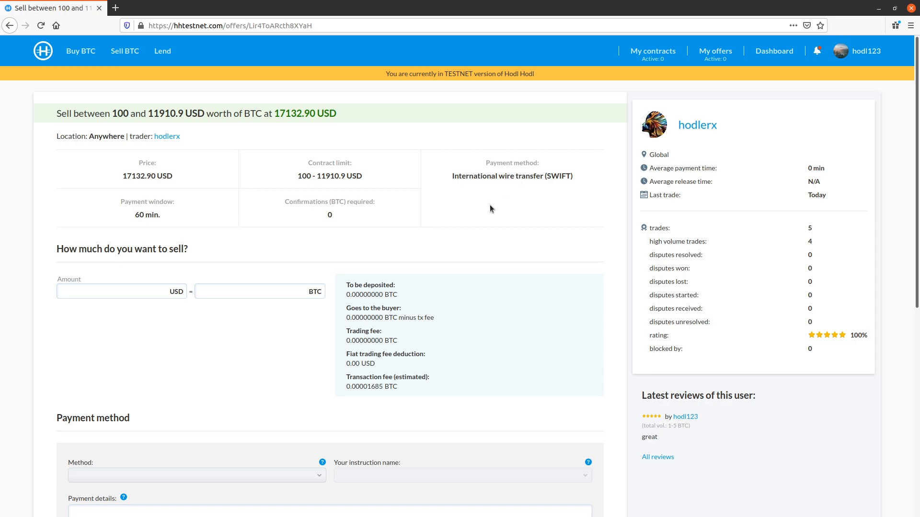
mouse_move(282, 168)
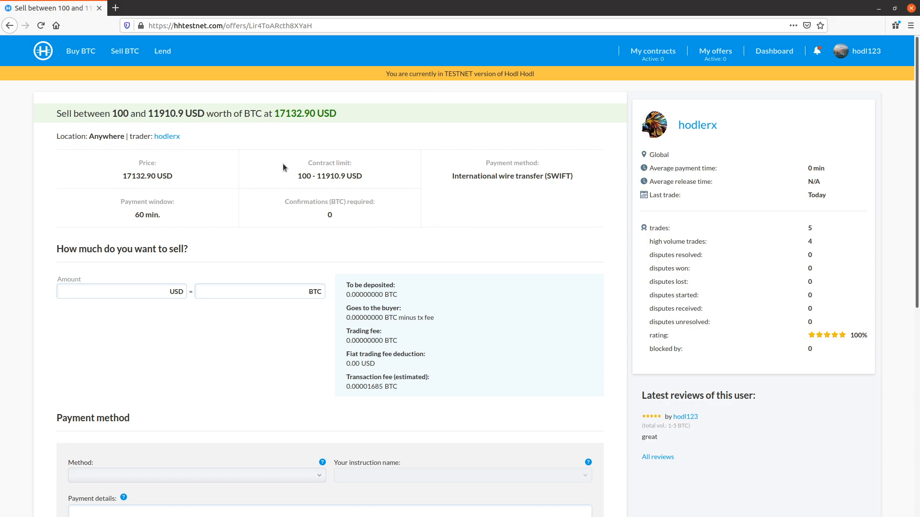
mouse_move(234, 166)
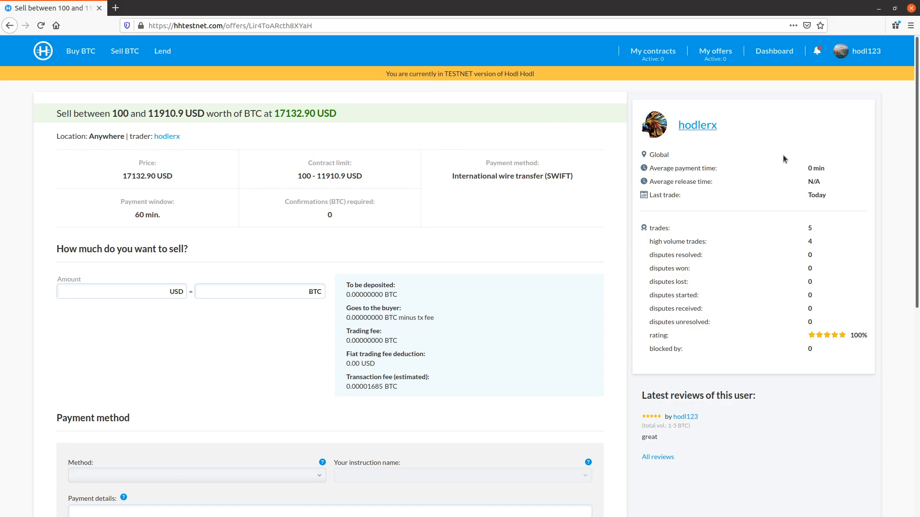
mouse_move(790, 151)
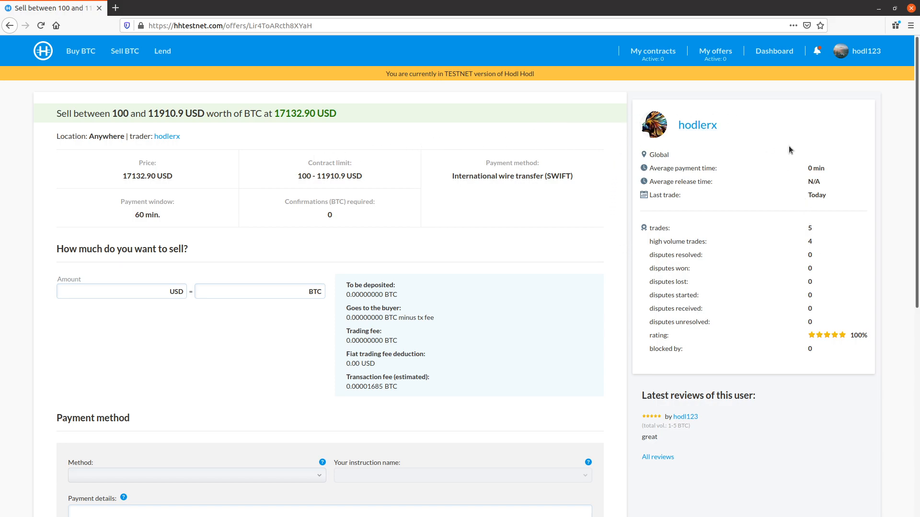
mouse_move(624, 440)
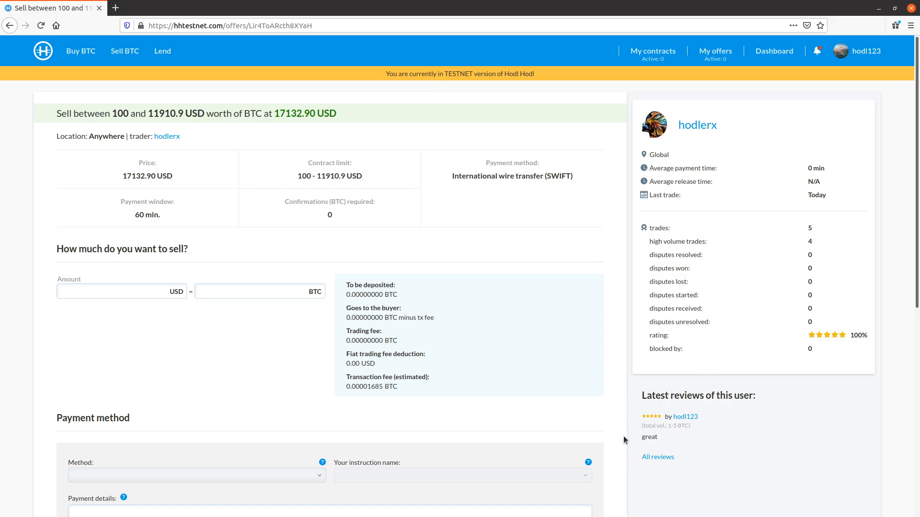
scroll("down", 3)
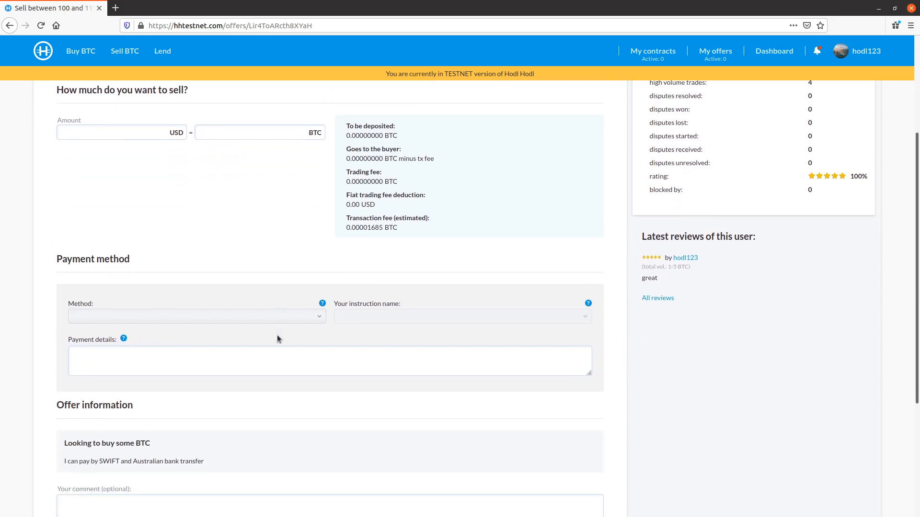
scroll("down", 3)
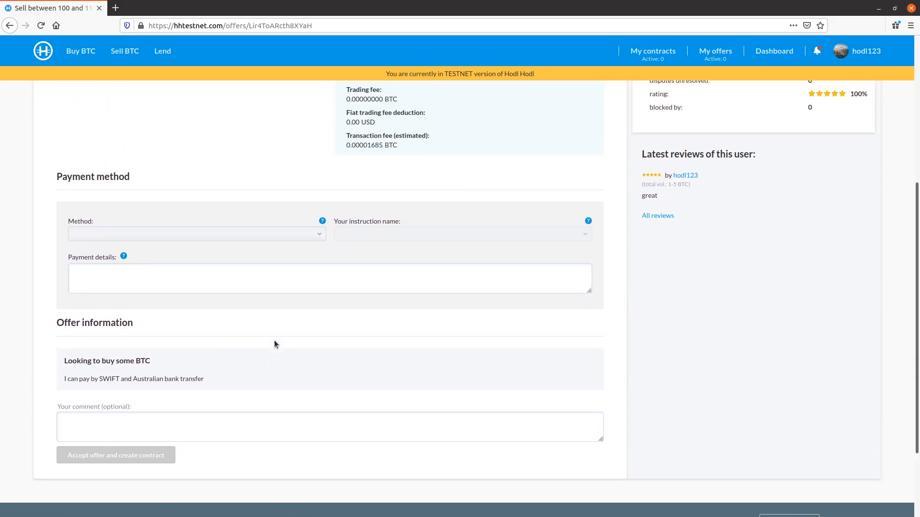
scroll("up", 3)
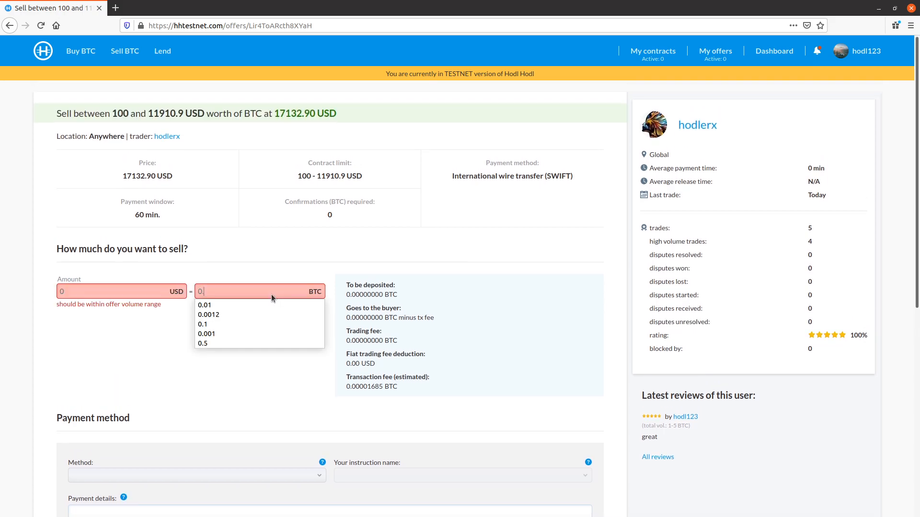
- Enter 0.5 BTC to sell, choose SWIFT bank wire and the saved 'my swift instructions' payment details
left_click(202, 343)
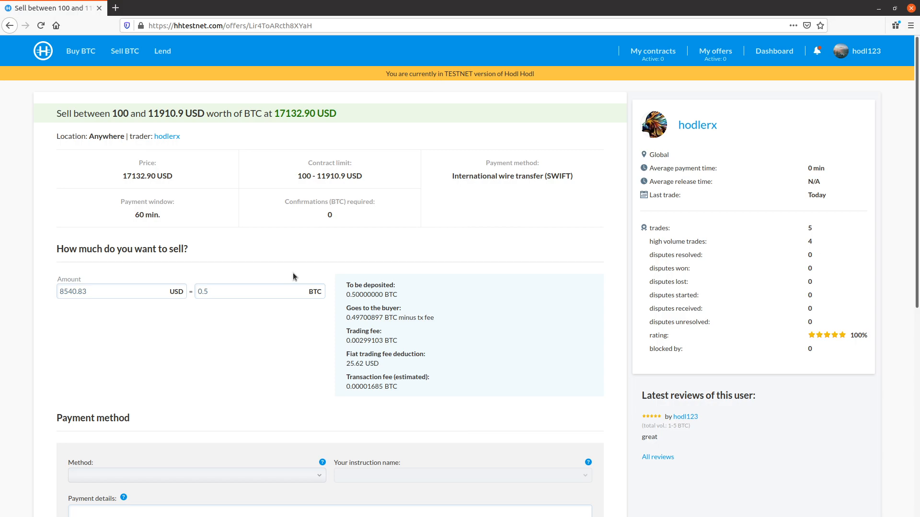
mouse_move(348, 318)
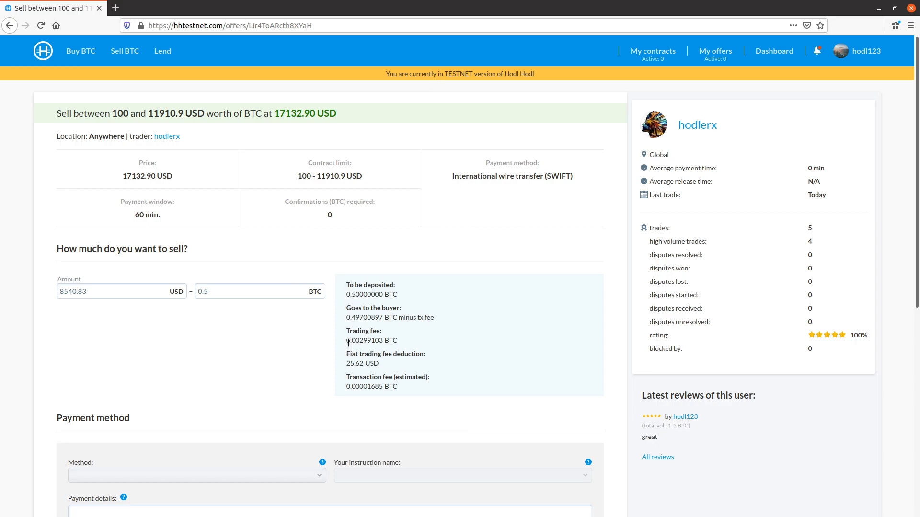
scroll("down", 3)
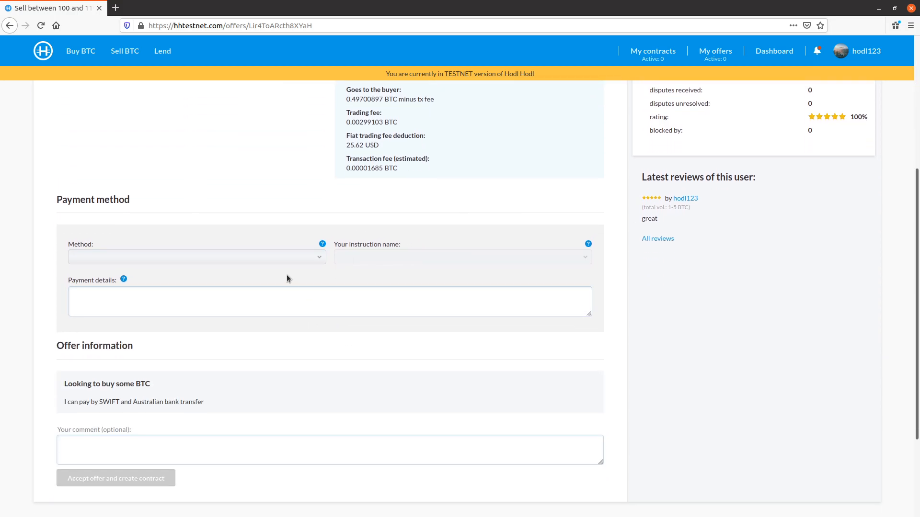
left_click(196, 257)
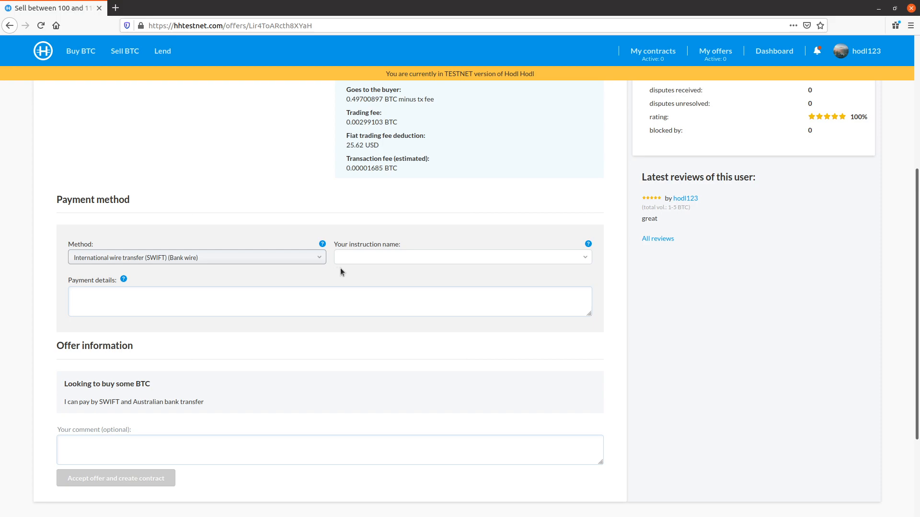
mouse_move(587, 260)
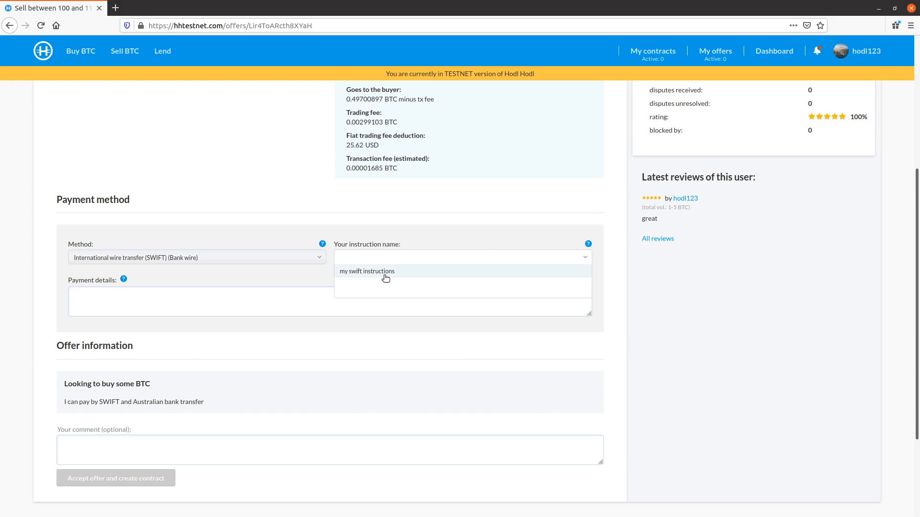
left_click(367, 271)
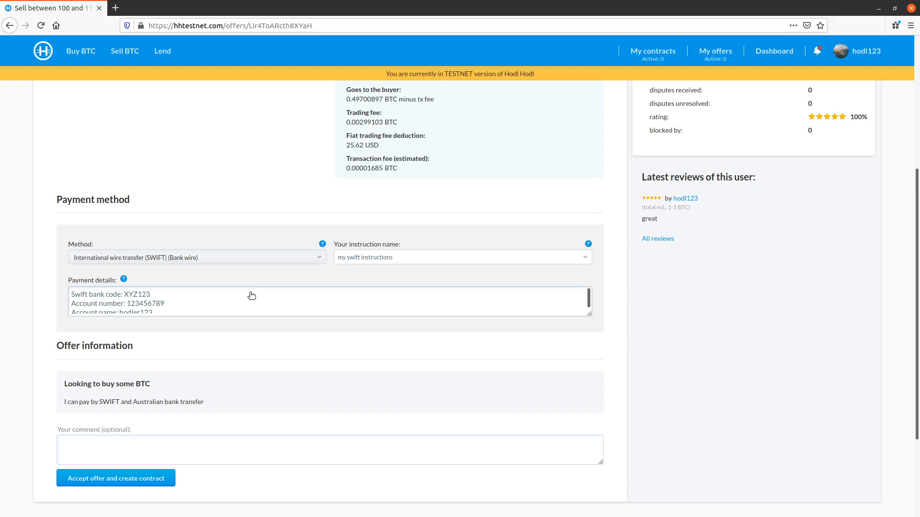
scroll("down", 3)
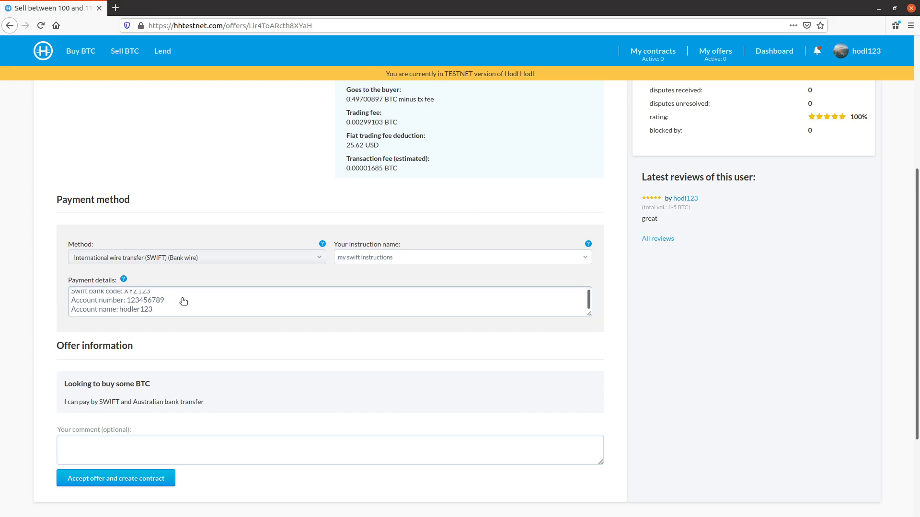
scroll("down", 3)
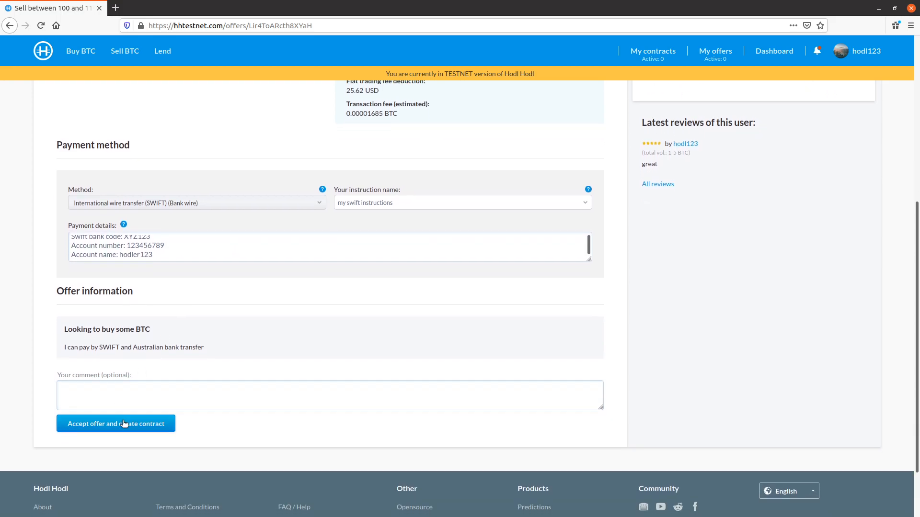
- Accept the offer to create the 0.5 BTC for 8540.83 USD contract and dismiss the notice
left_click(116, 423)
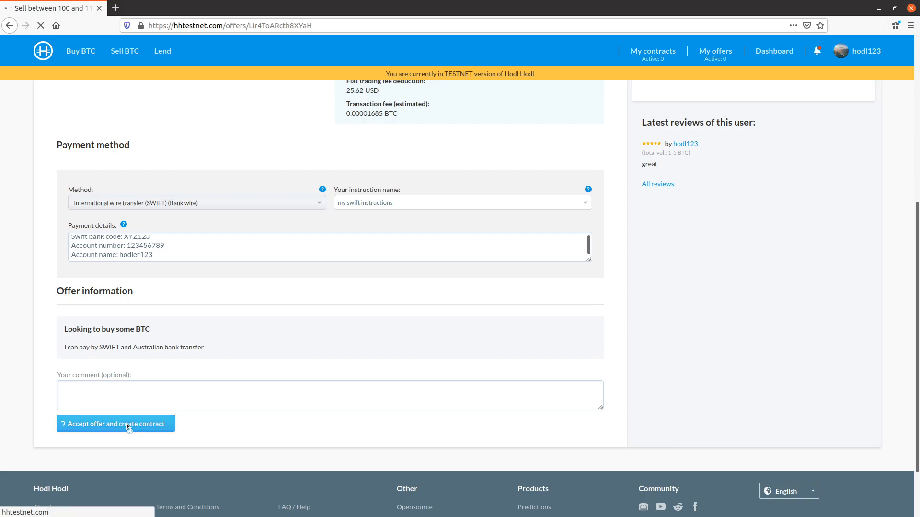
left_click(116, 423)
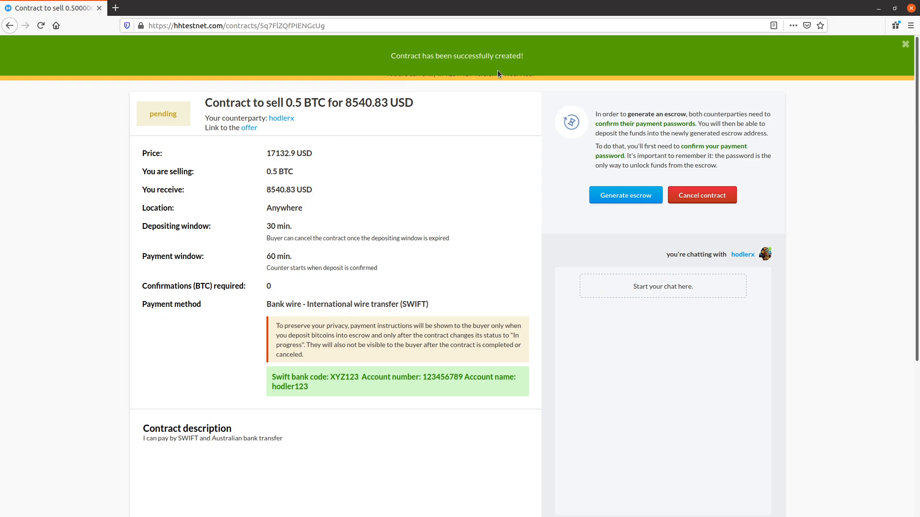
mouse_move(140, 118)
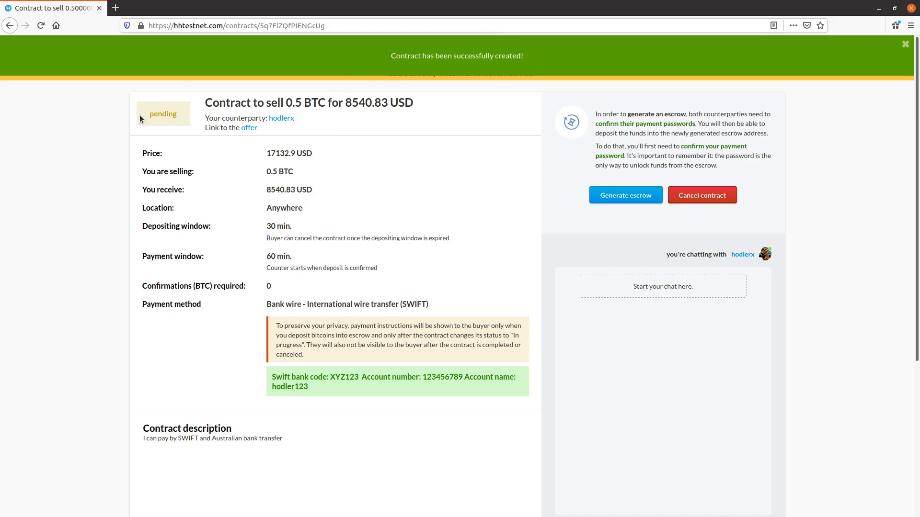
left_click(906, 44)
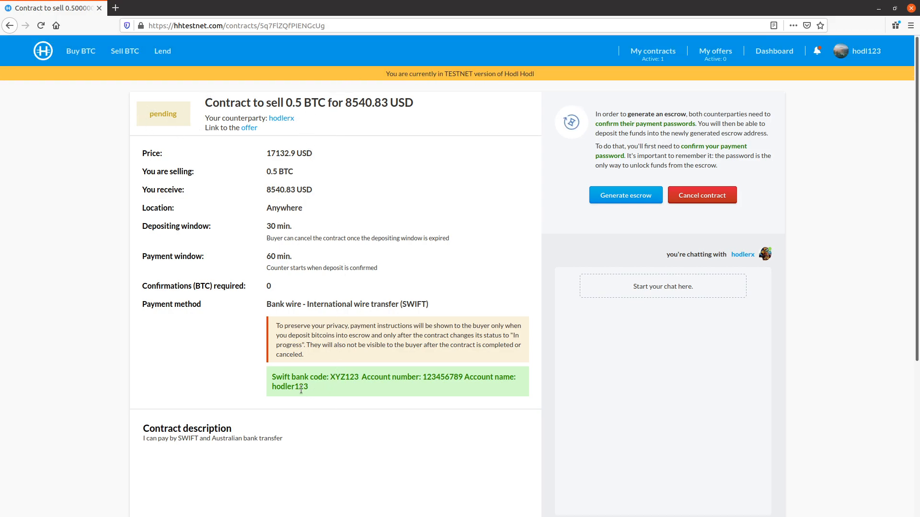
mouse_move(624, 198)
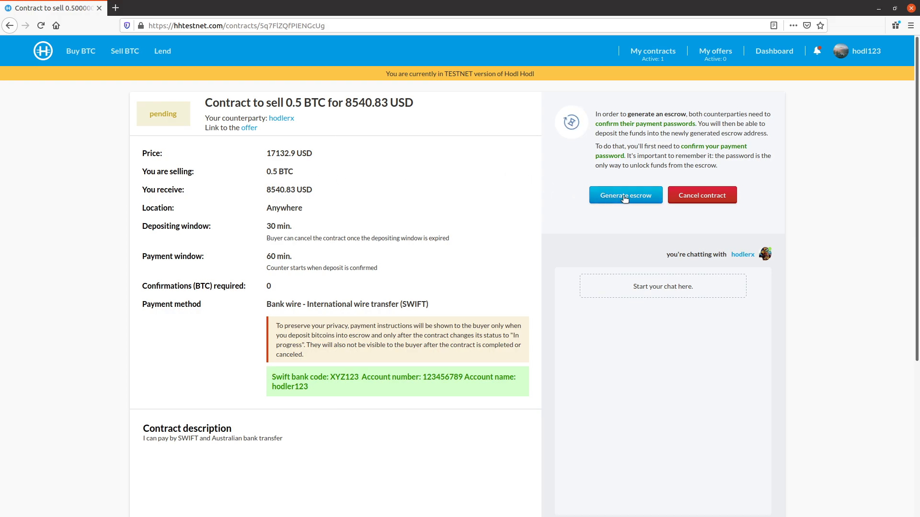
- Generate the escrow as seller by confirming the payment password
left_click(624, 194)
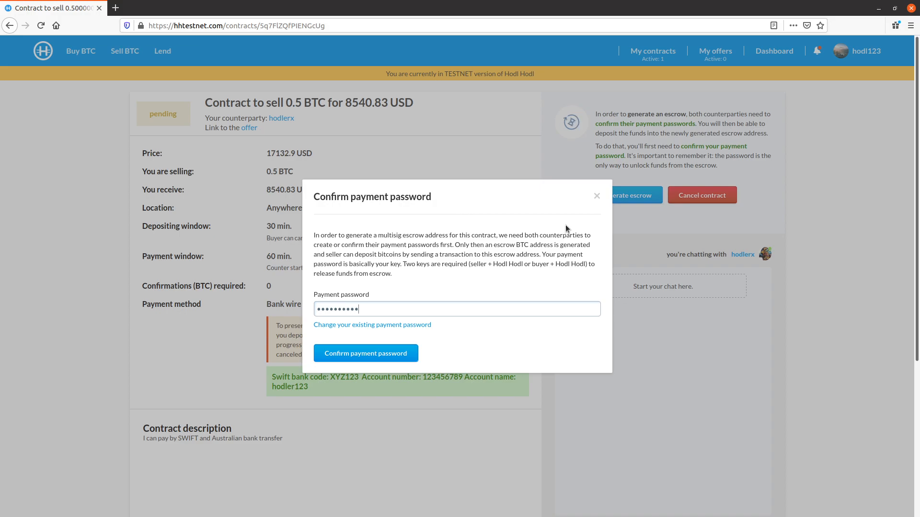
left_click(365, 354)
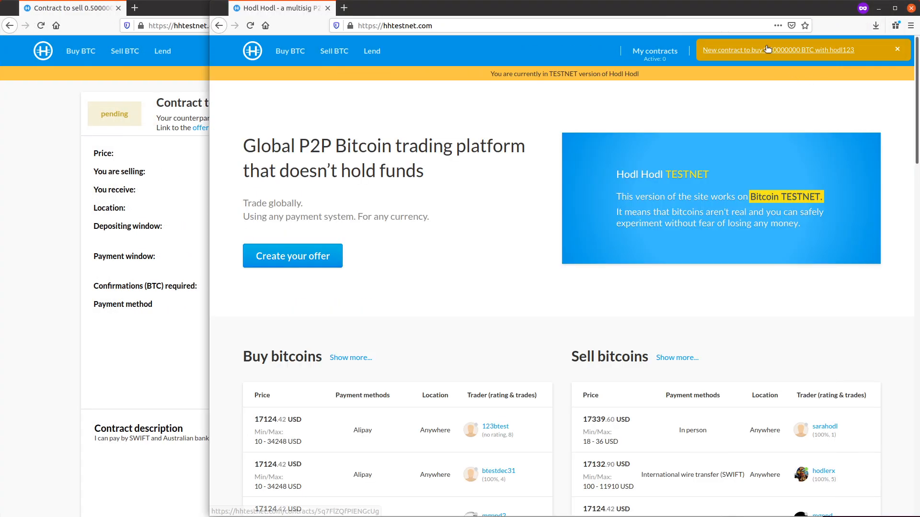
- Go to the pending 0.5 BTC buy contract from the buyer's new-contract notification
left_click(782, 49)
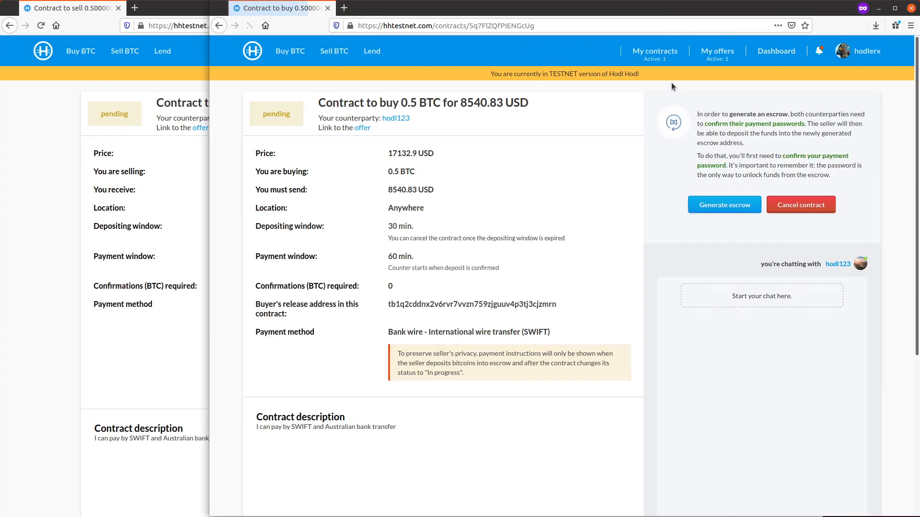
mouse_move(559, 162)
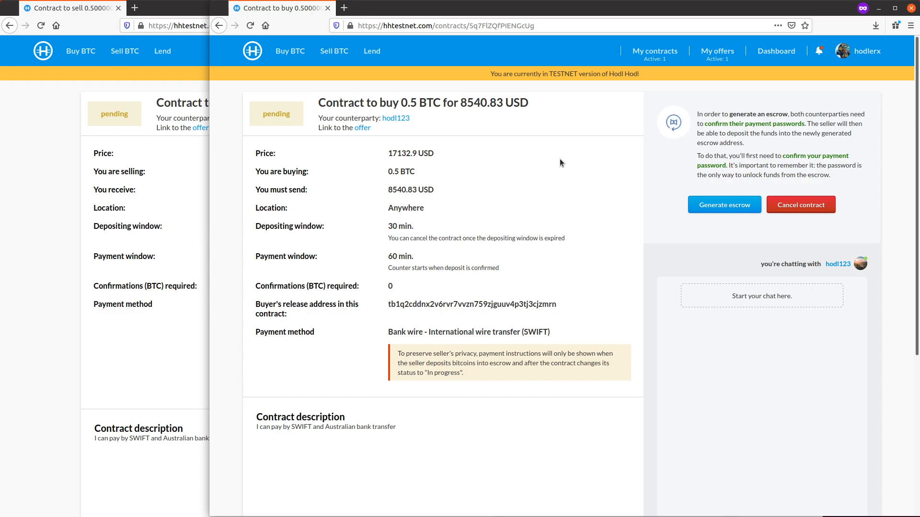
mouse_move(594, 143)
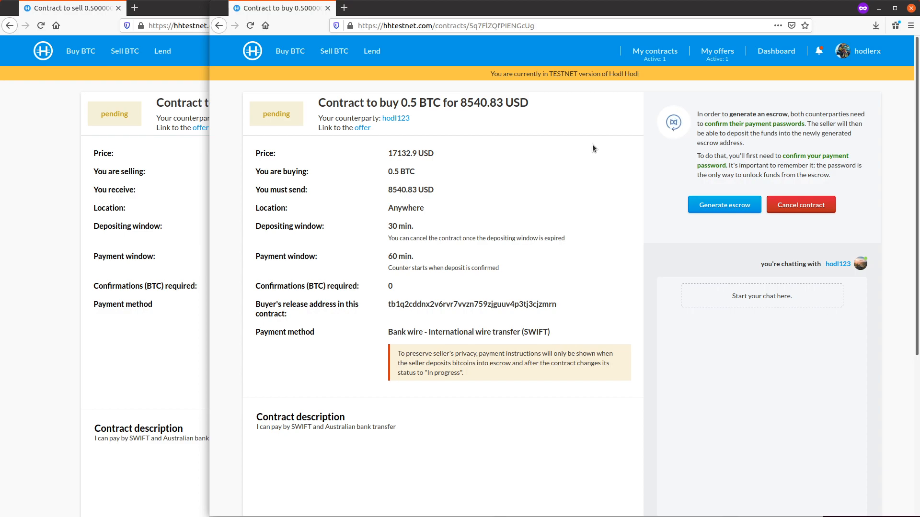
mouse_move(292, 266)
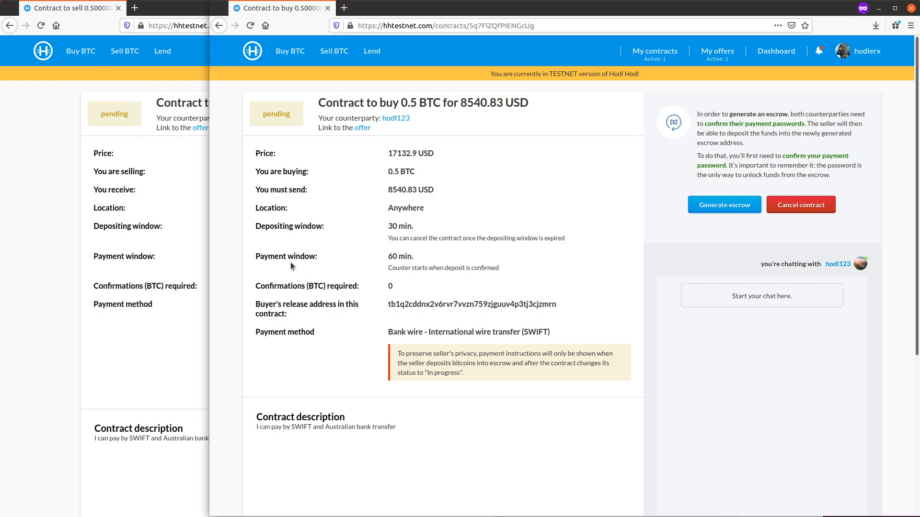
mouse_move(577, 172)
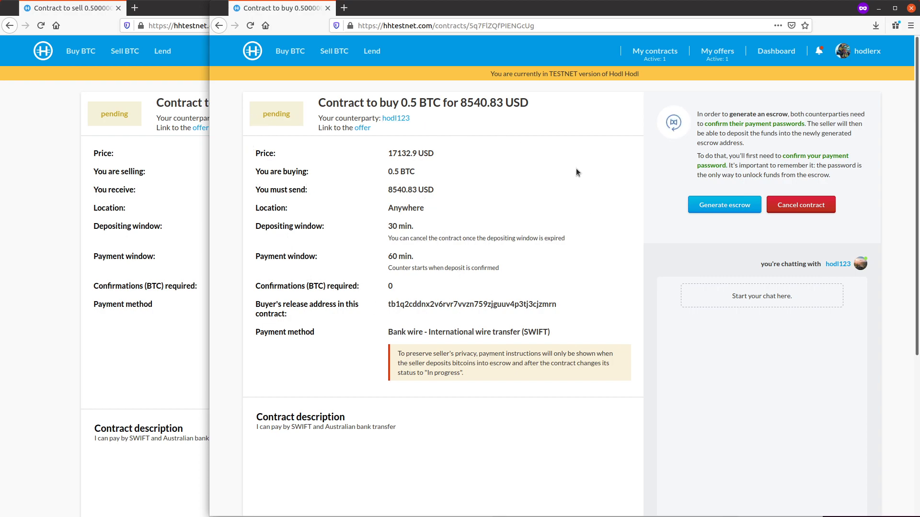
left_click(724, 205)
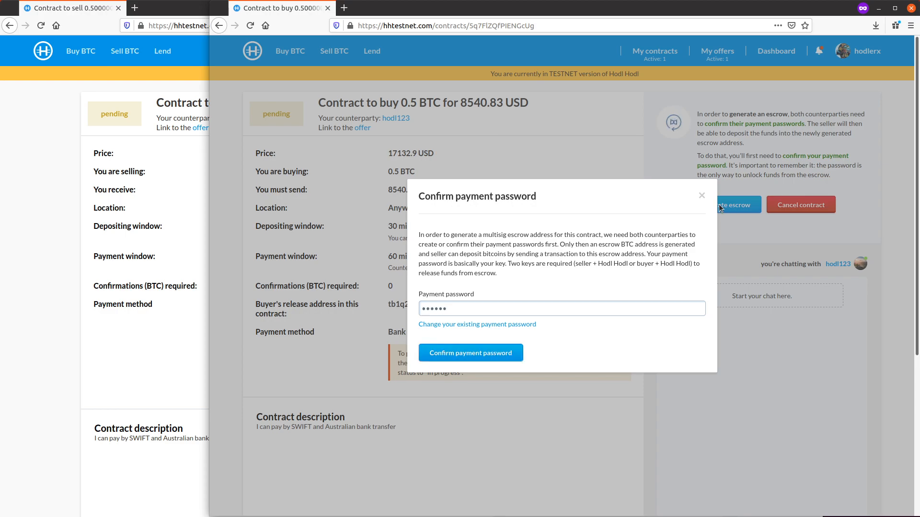
type("password")
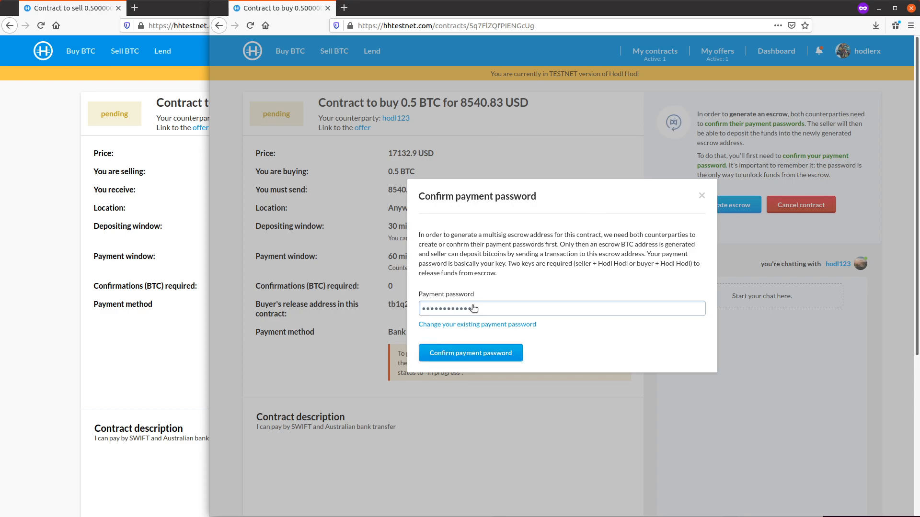
left_click(469, 353)
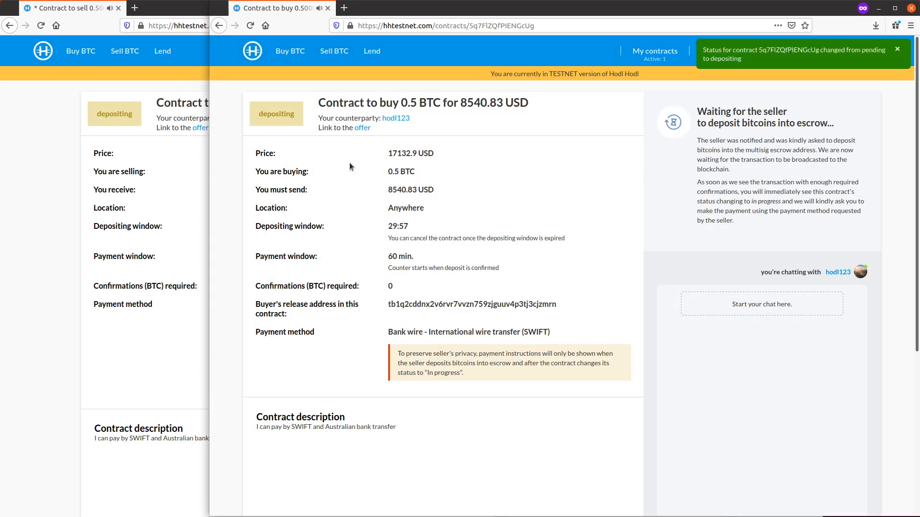
mouse_move(660, 140)
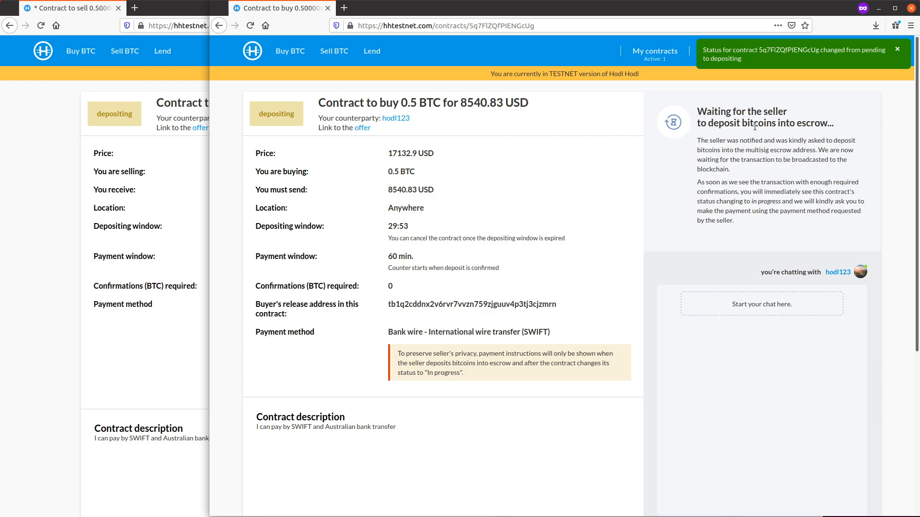
mouse_move(185, 227)
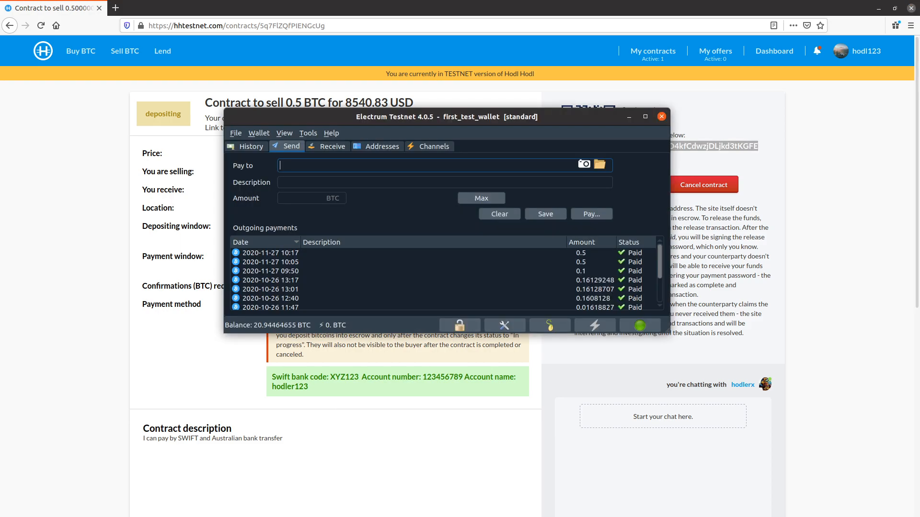
- Pay 0.5 BTC from Electrum to the pasted escrow address and acknowledge the payment-sent dialog
right_click(411, 165)
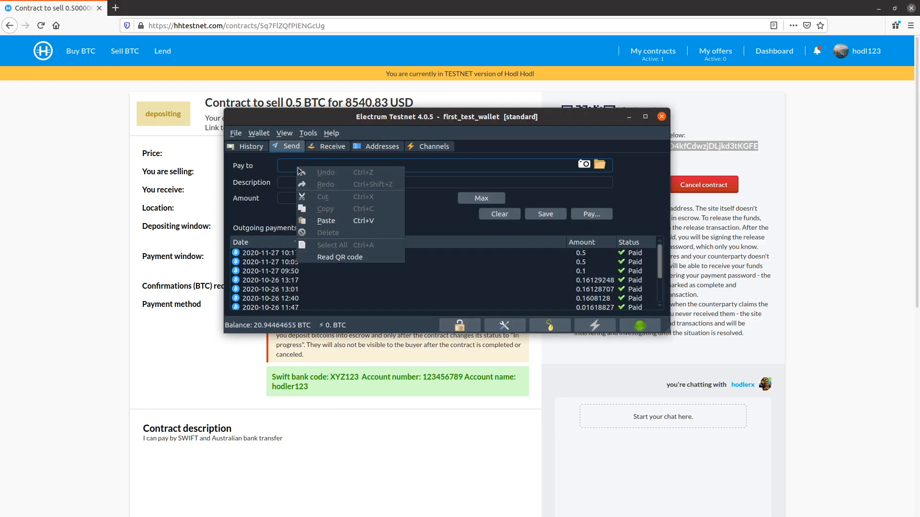
left_click(326, 220)
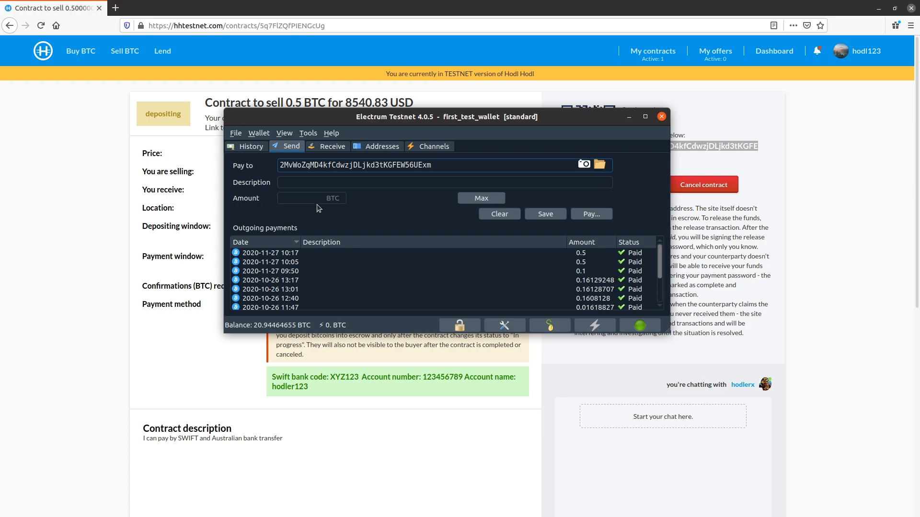
type("0.5")
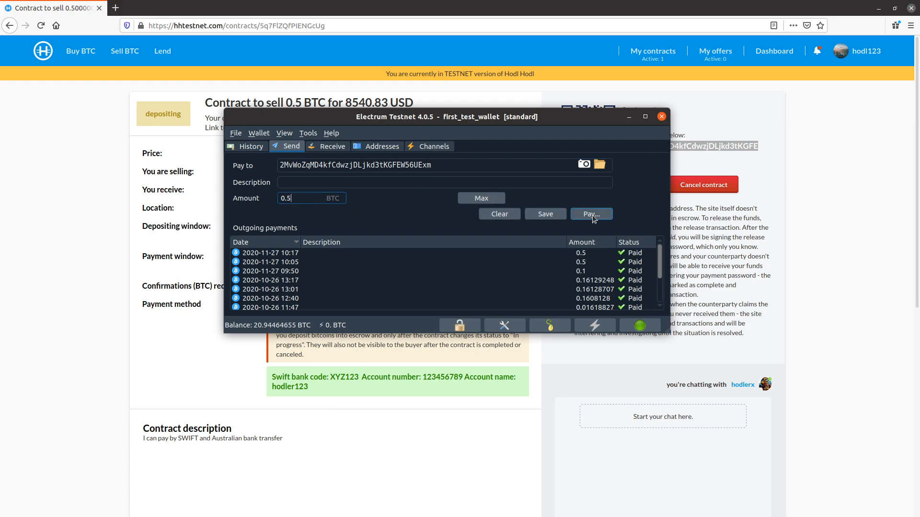
left_click(592, 214)
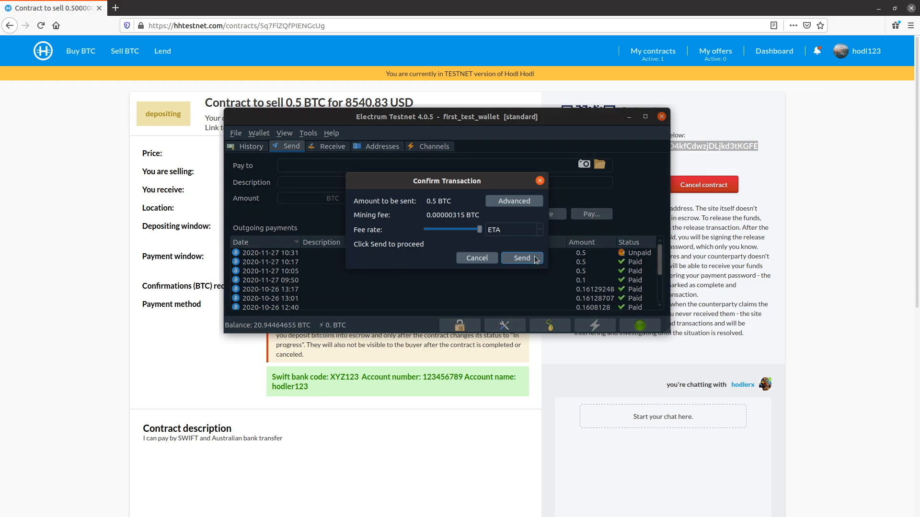
left_click(521, 257)
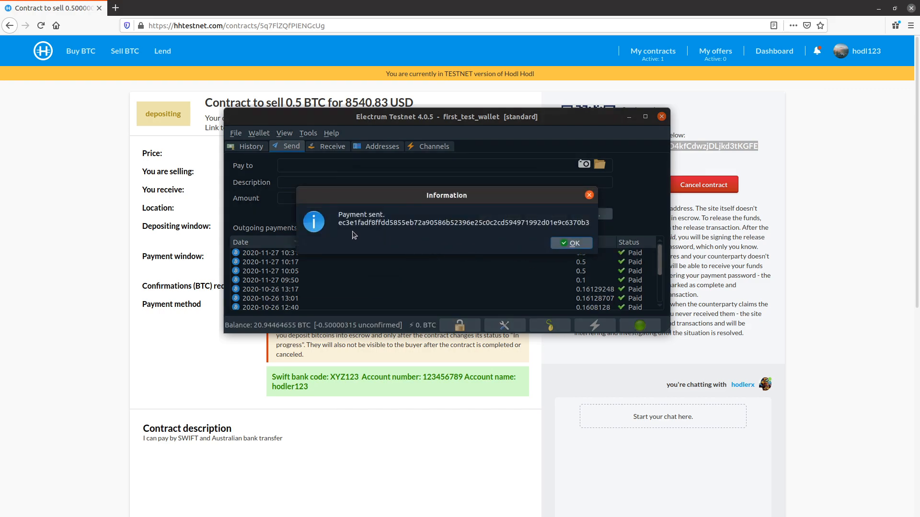
mouse_move(349, 230)
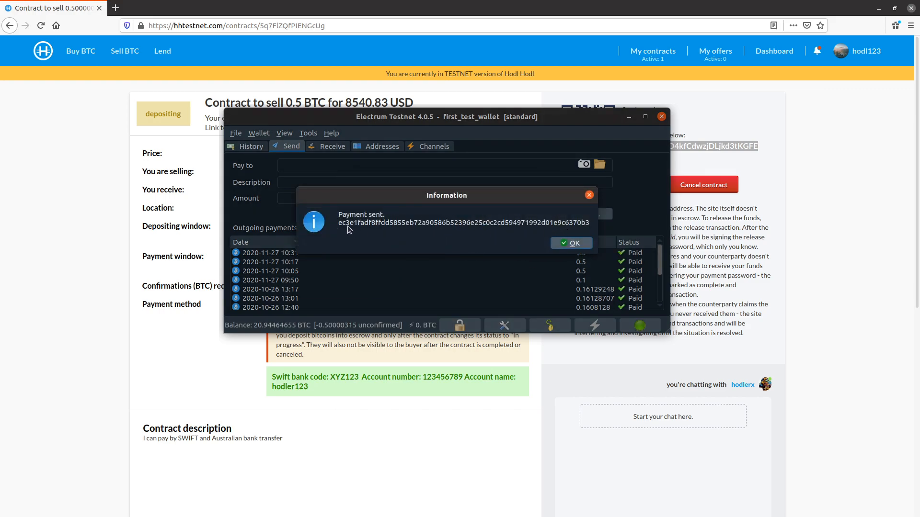
left_click(570, 243)
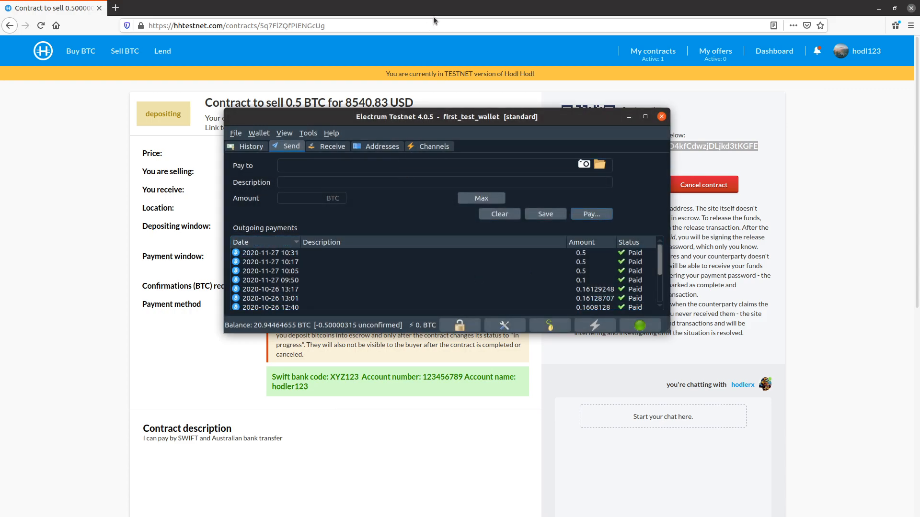
- Mark the escrow deposit as sent on the seller's contract page and view the deposit transaction in a new tab
left_click(661, 116)
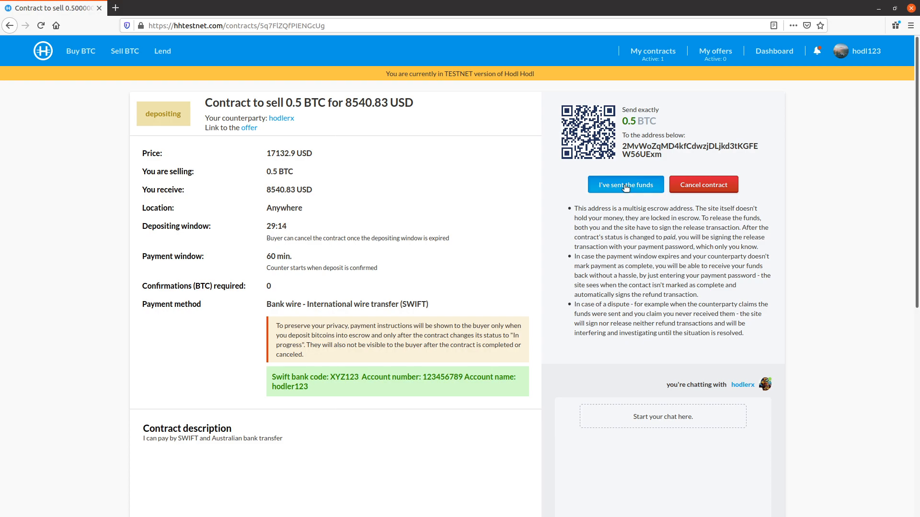
left_click(625, 184)
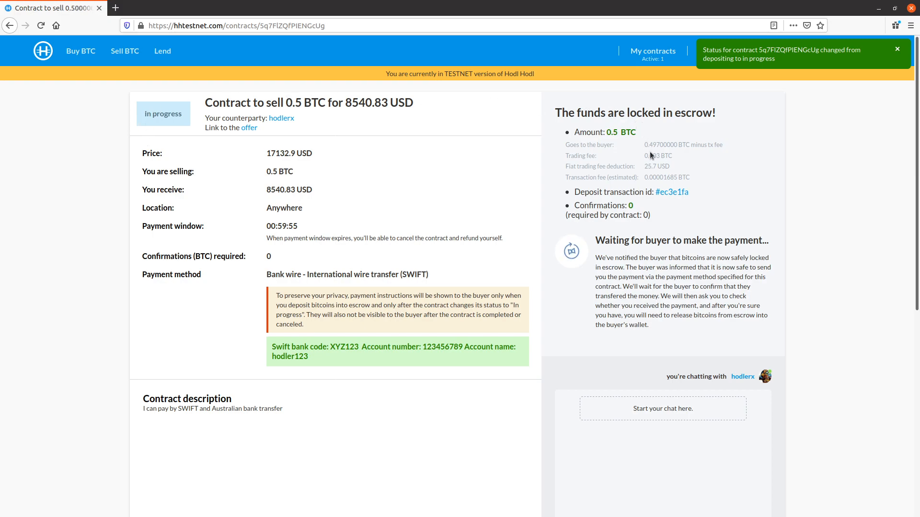
left_click(671, 191)
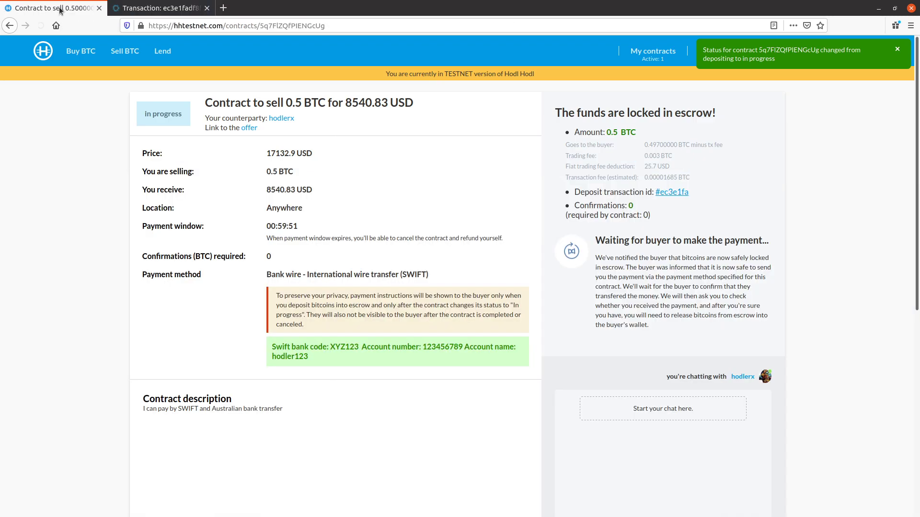
left_click(897, 49)
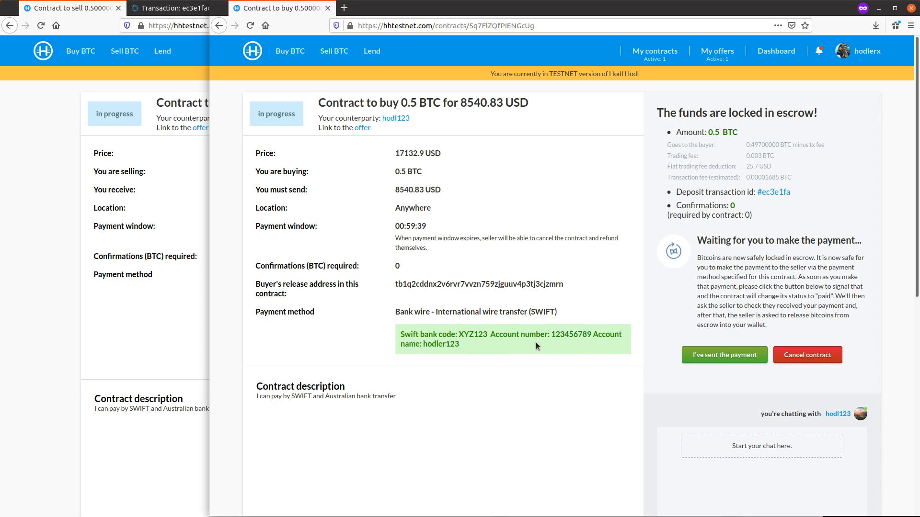
mouse_move(490, 323)
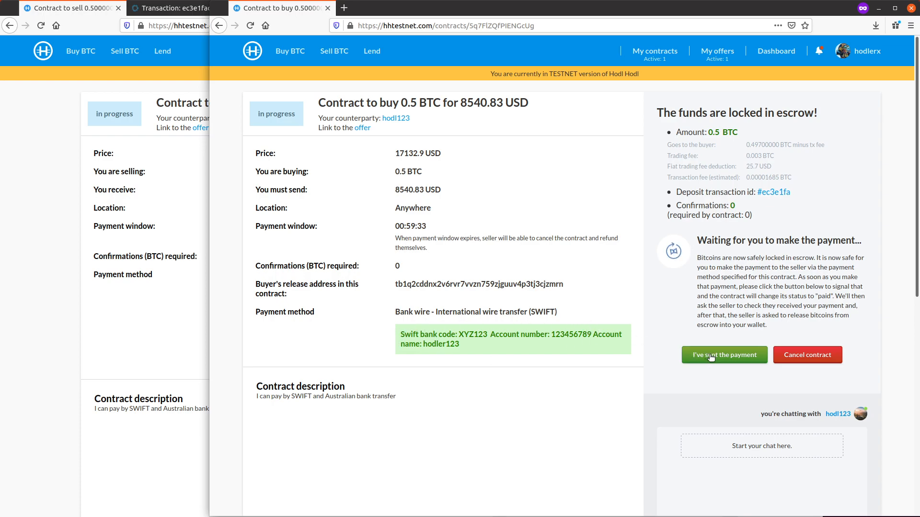
- Mark the SWIFT payment as sent from the buyer's contract page, making the contract paid
left_click(723, 354)
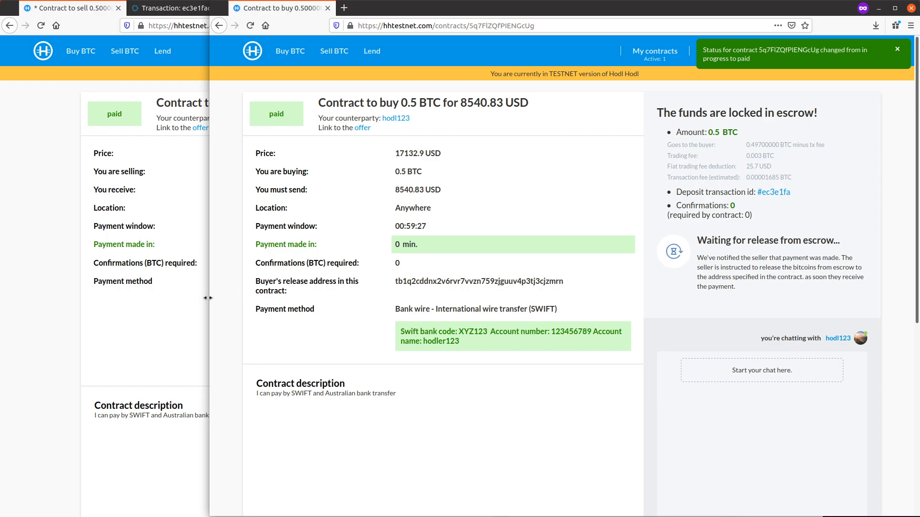
- Bring the seller's paid contract forward and start the 'Release deposit' request
left_click(327, 8)
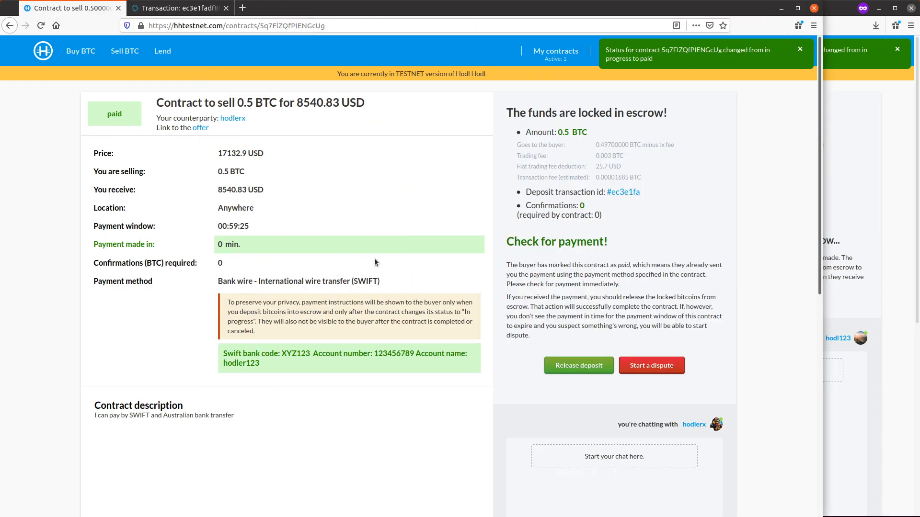
mouse_move(542, 247)
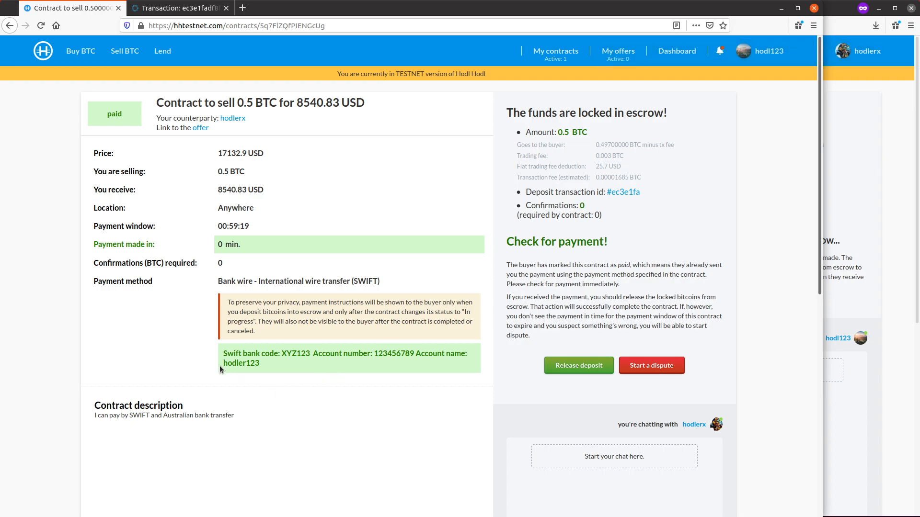
mouse_move(360, 346)
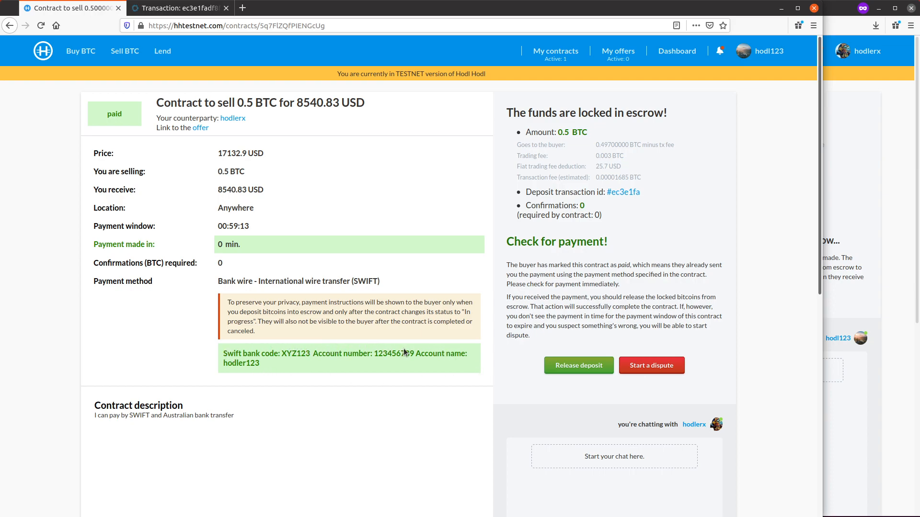
mouse_move(443, 368)
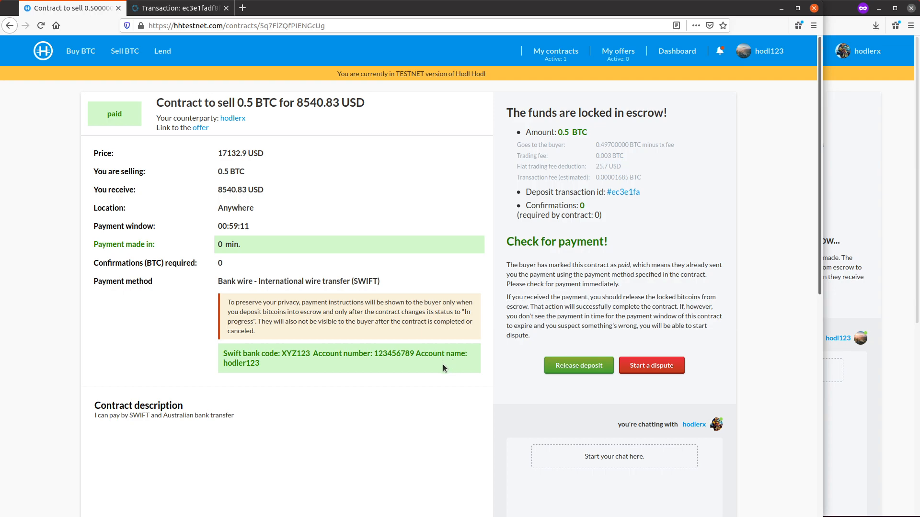
mouse_move(577, 365)
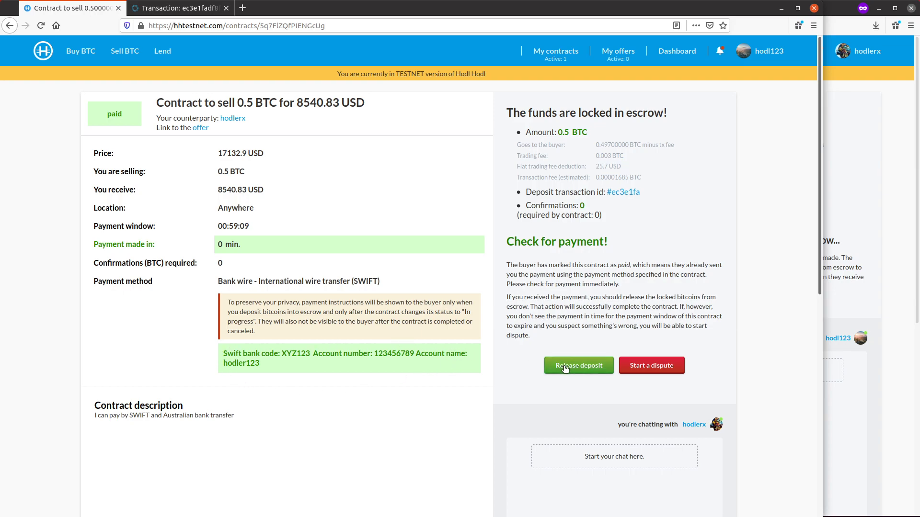
left_click(577, 365)
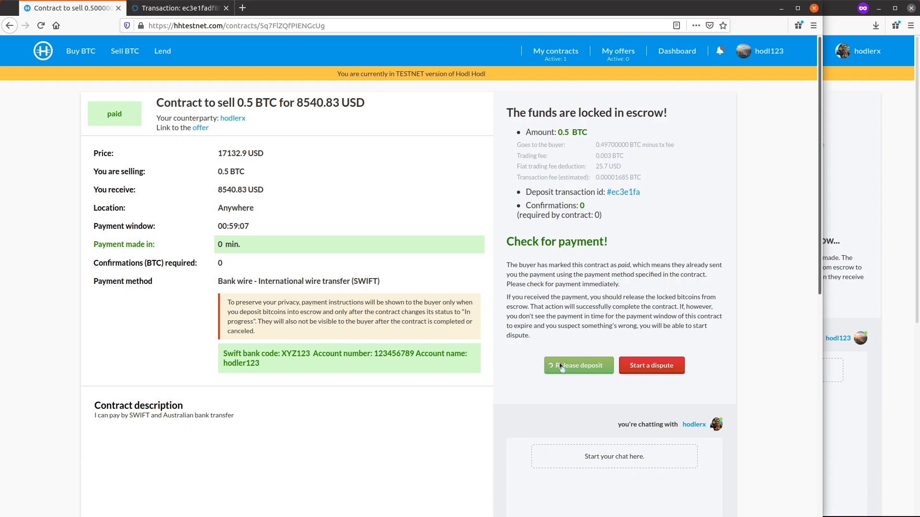
- Enter the payment password and release the 0.5 BTC deposit to the buyer
left_click(578, 365)
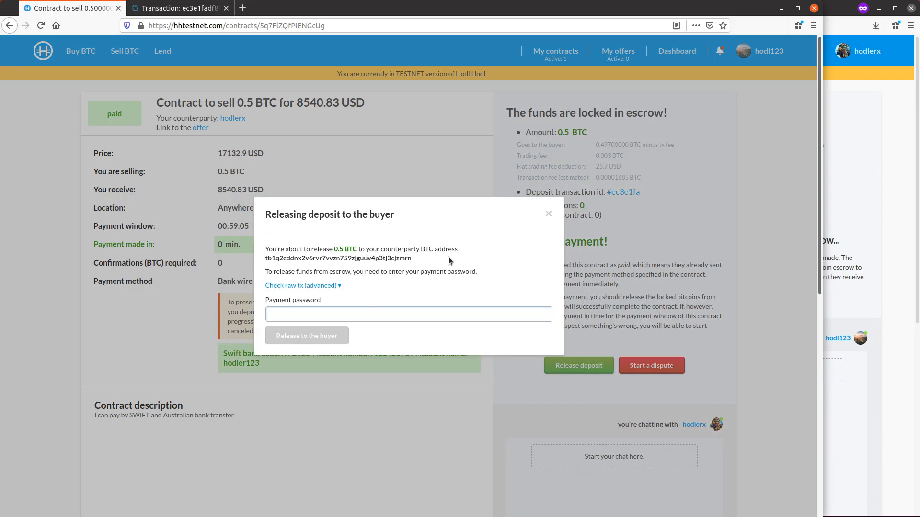
type("•••••")
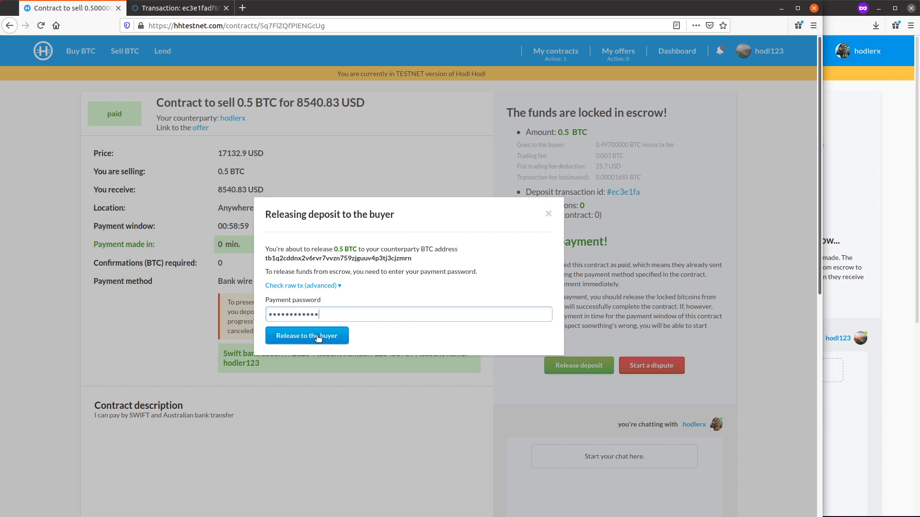
left_click(306, 336)
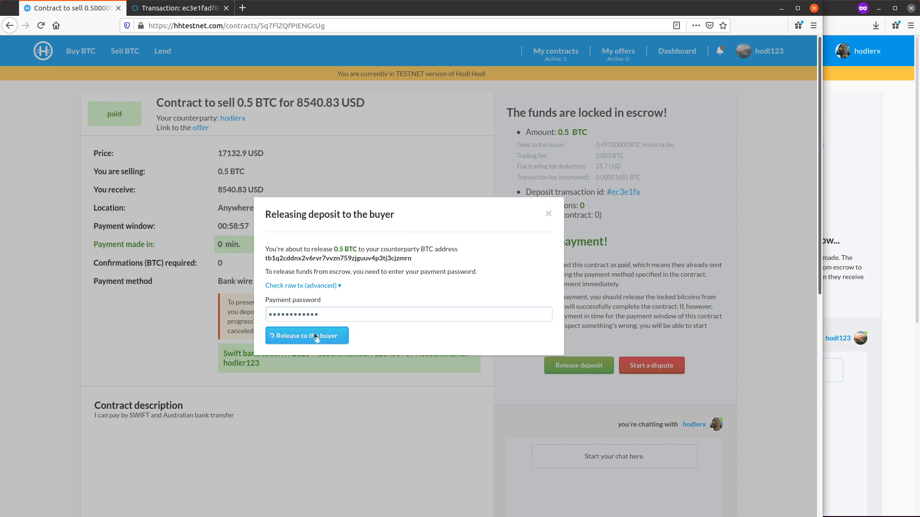
left_click(306, 335)
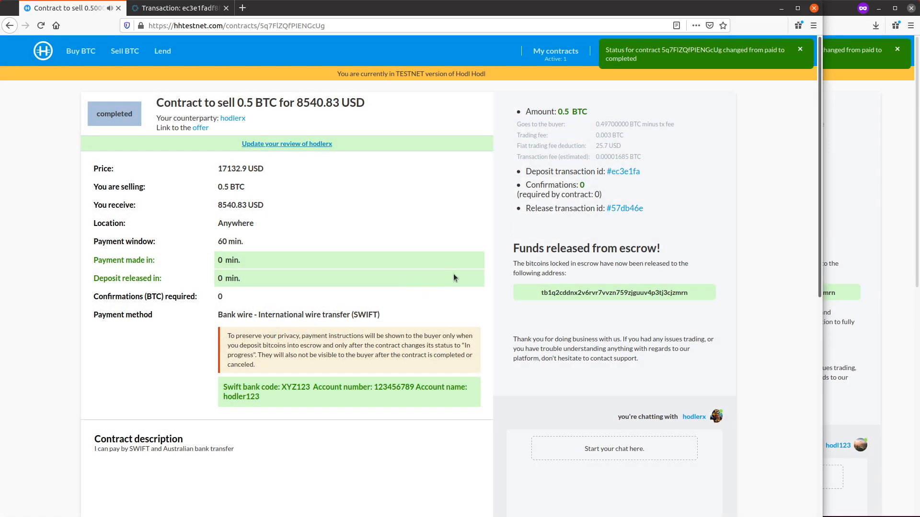
- Switch to the buyer's completed contract and view its release transaction on Blockstream
left_click(201, 128)
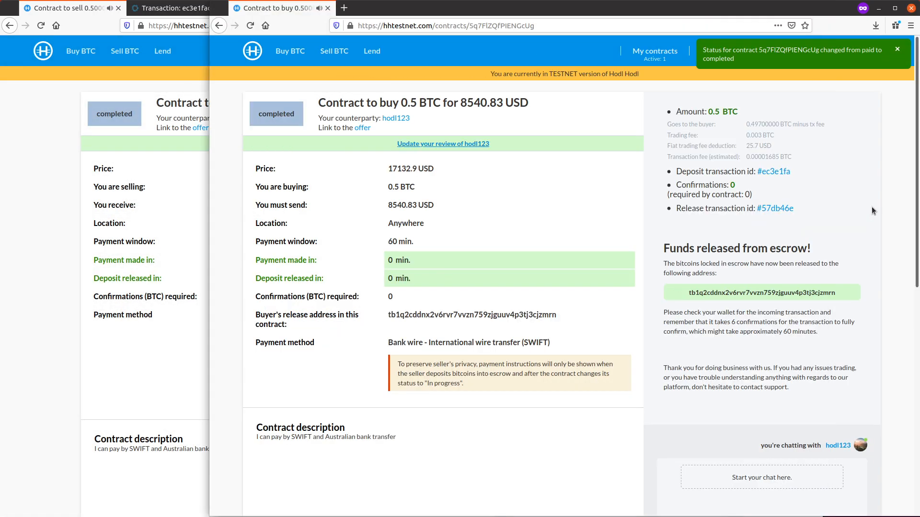
mouse_move(774, 208)
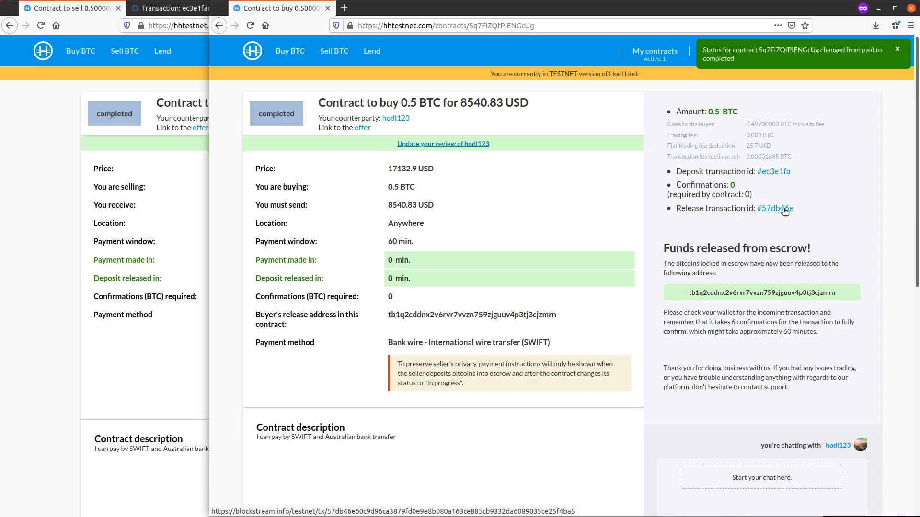
mouse_move(773, 172)
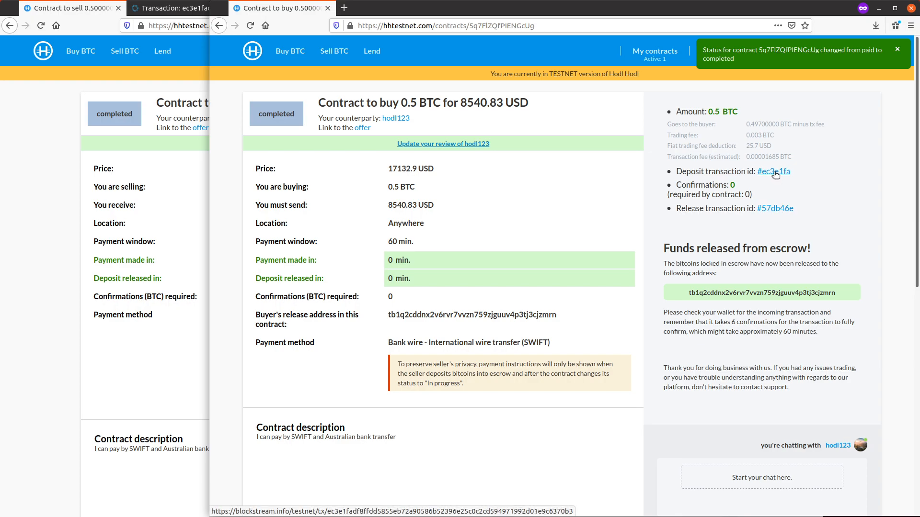
mouse_move(774, 208)
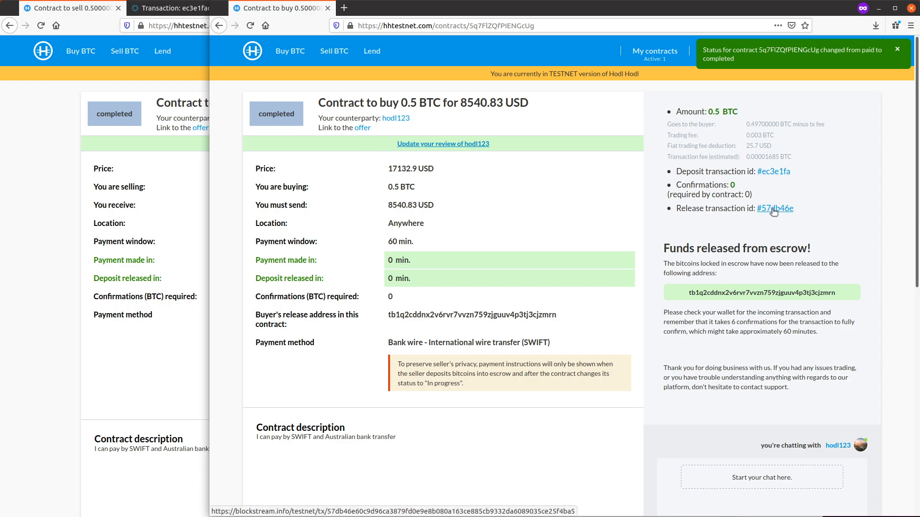
left_click(774, 208)
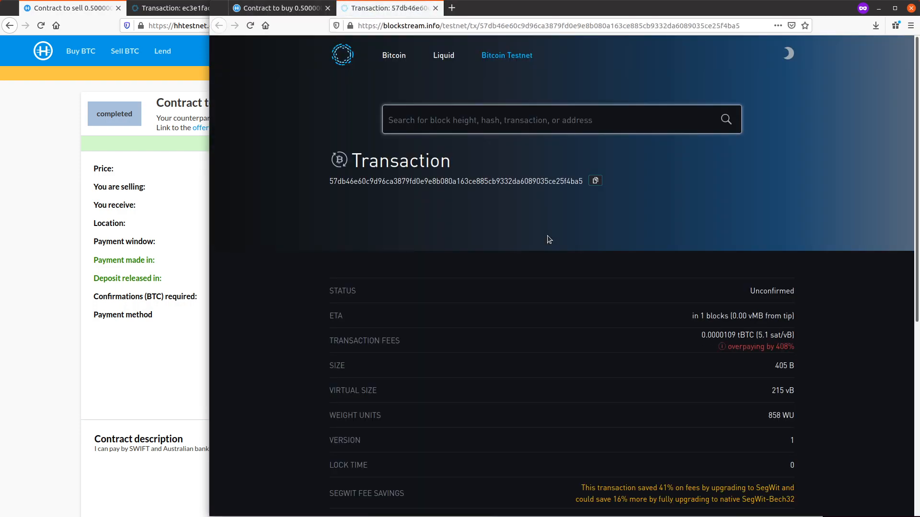
scroll("down", 3)
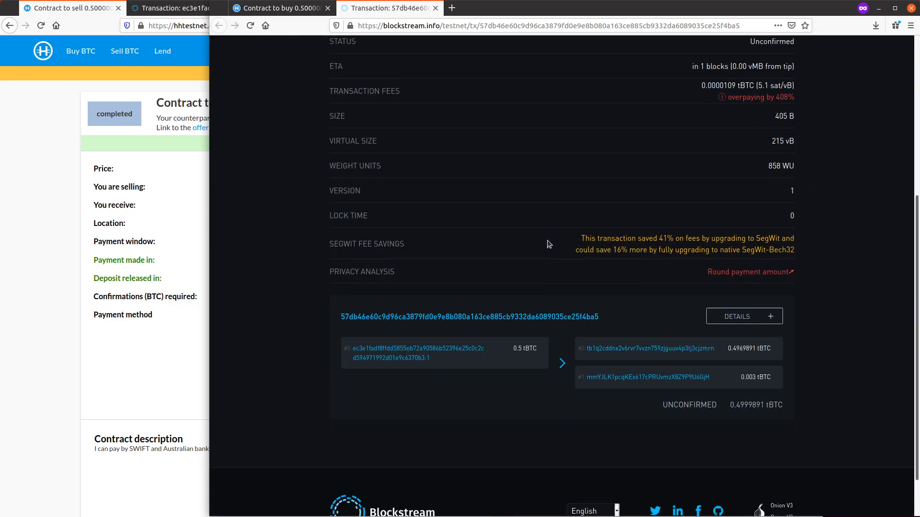
scroll("down", 3)
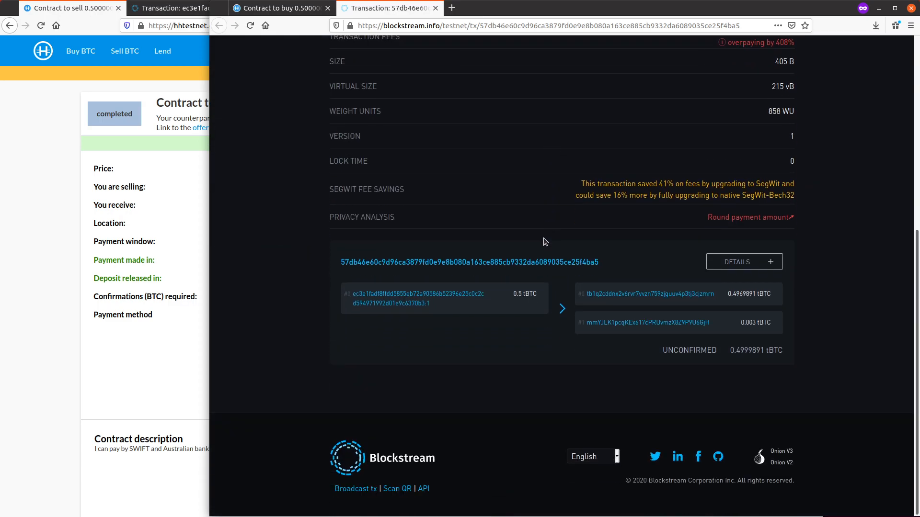